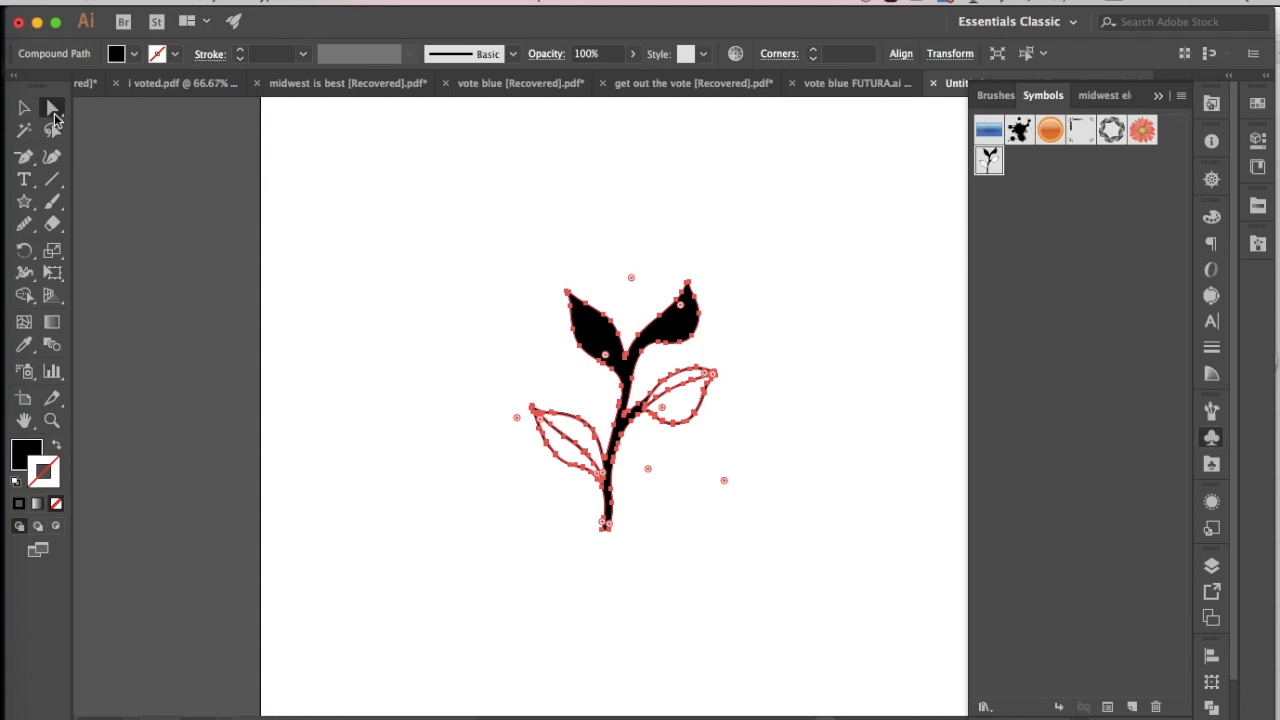
Rotate the sprig group about 90 degrees so the stem lies horizontal, leaves pointing right
click(414, 196)
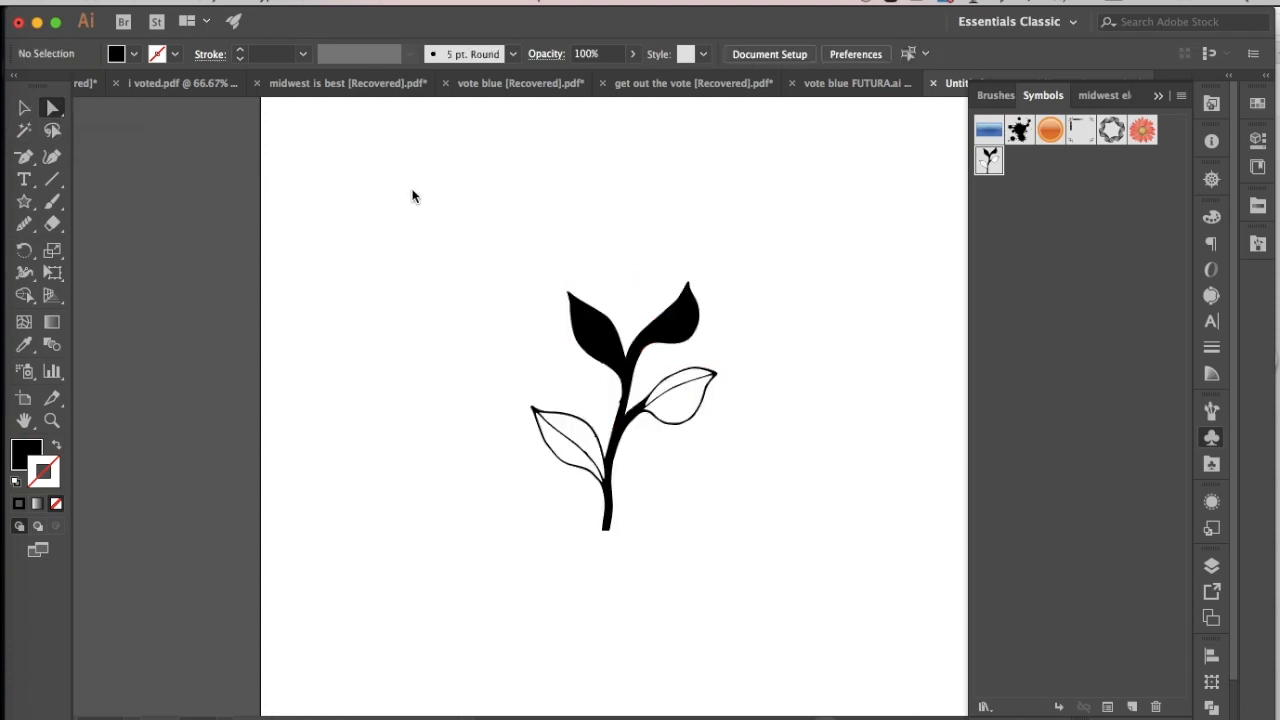
click(620, 400)
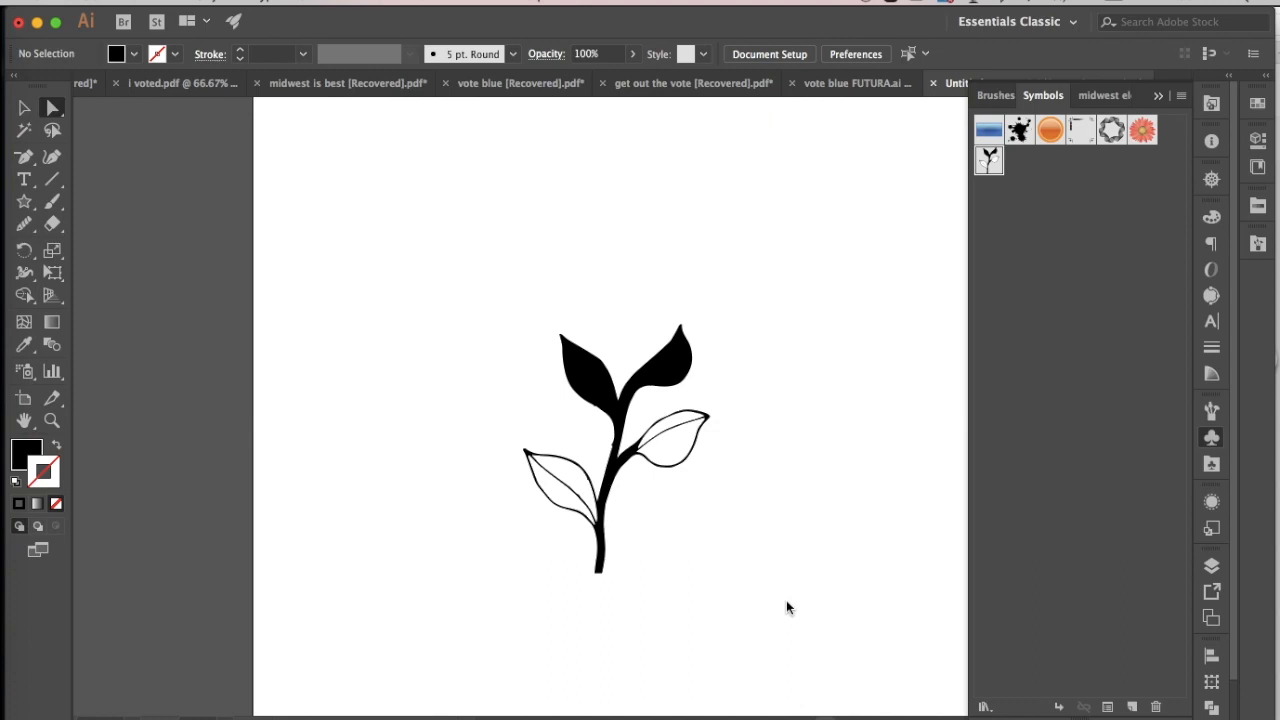
mouse_move(464, 316)
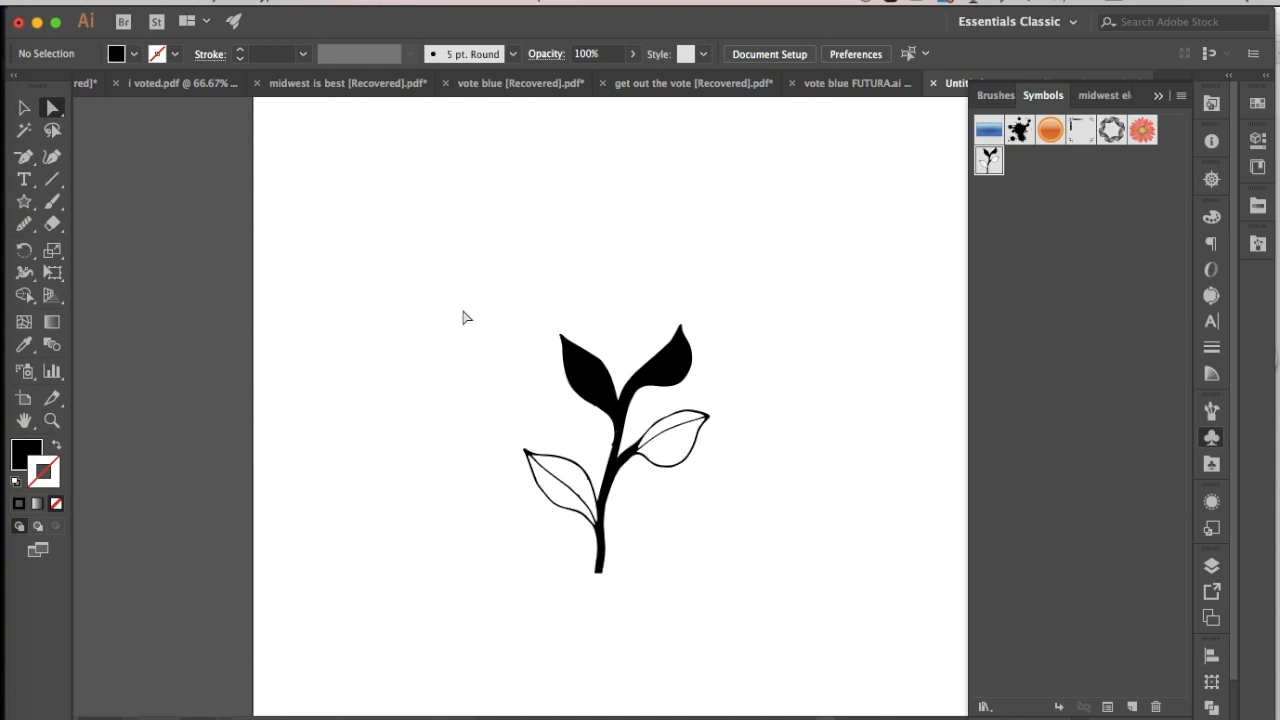
mouse_move(938, 278)
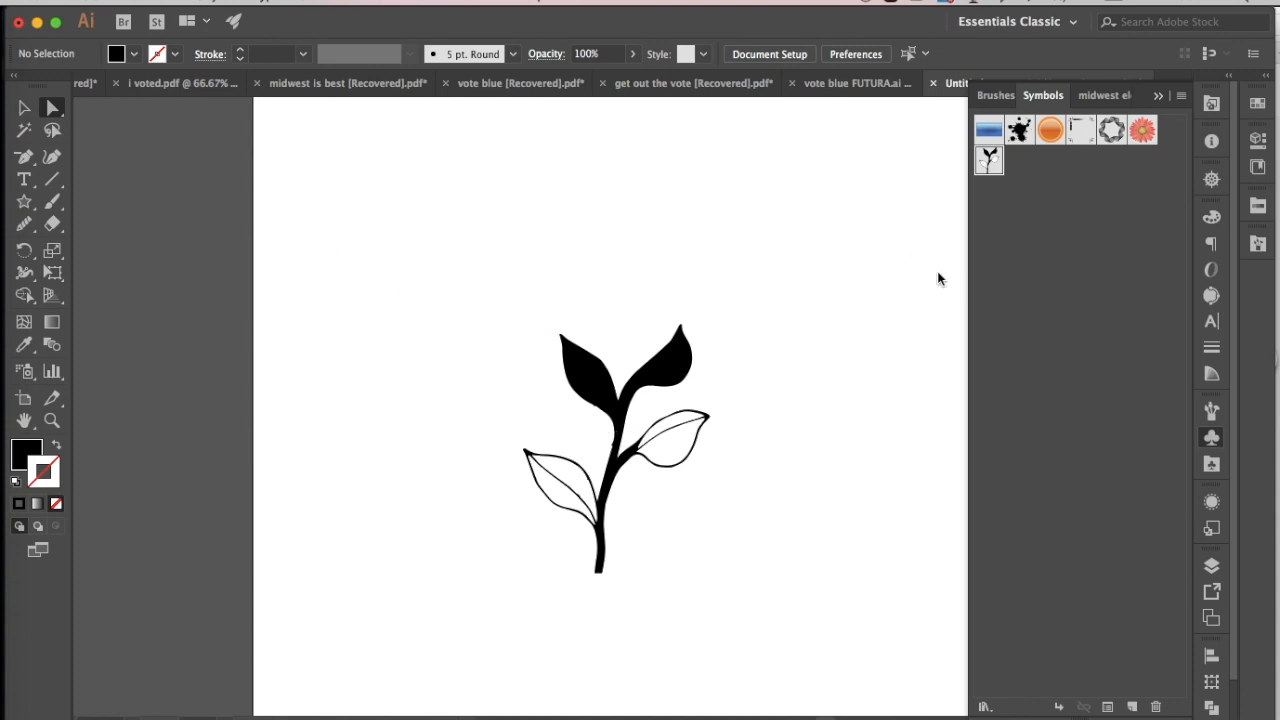
mouse_move(902, 290)
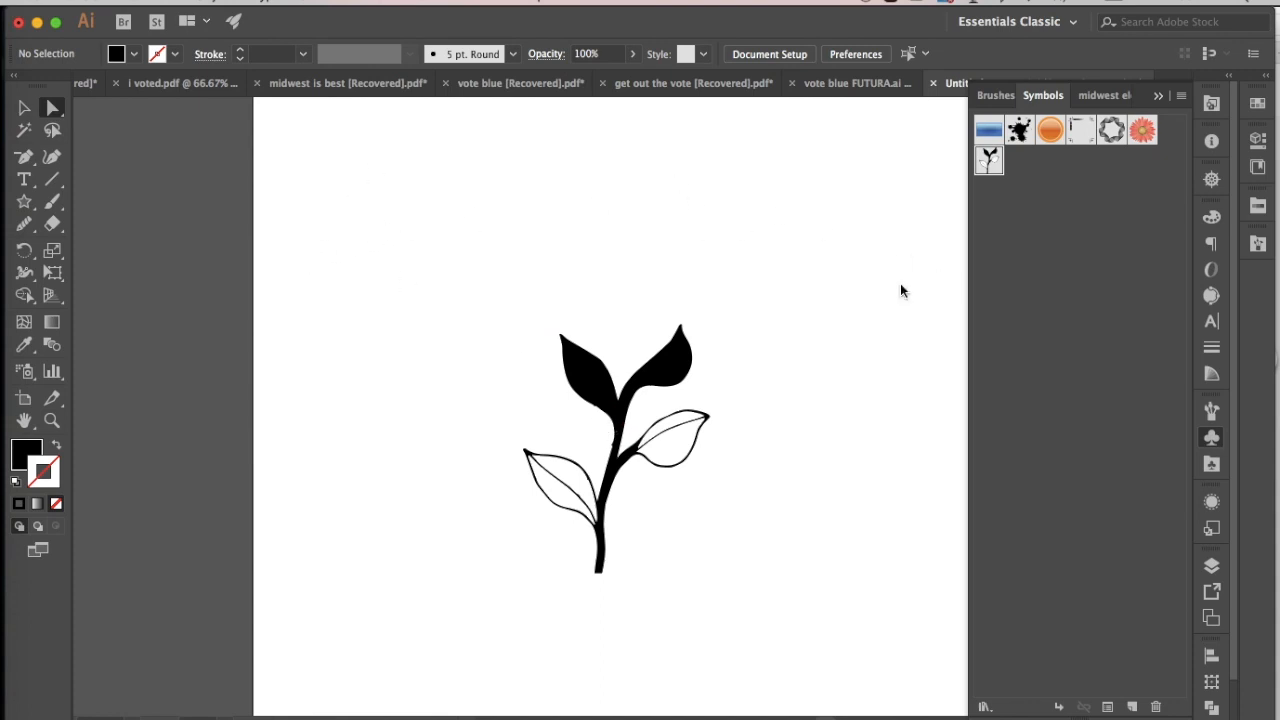
mouse_move(812, 262)
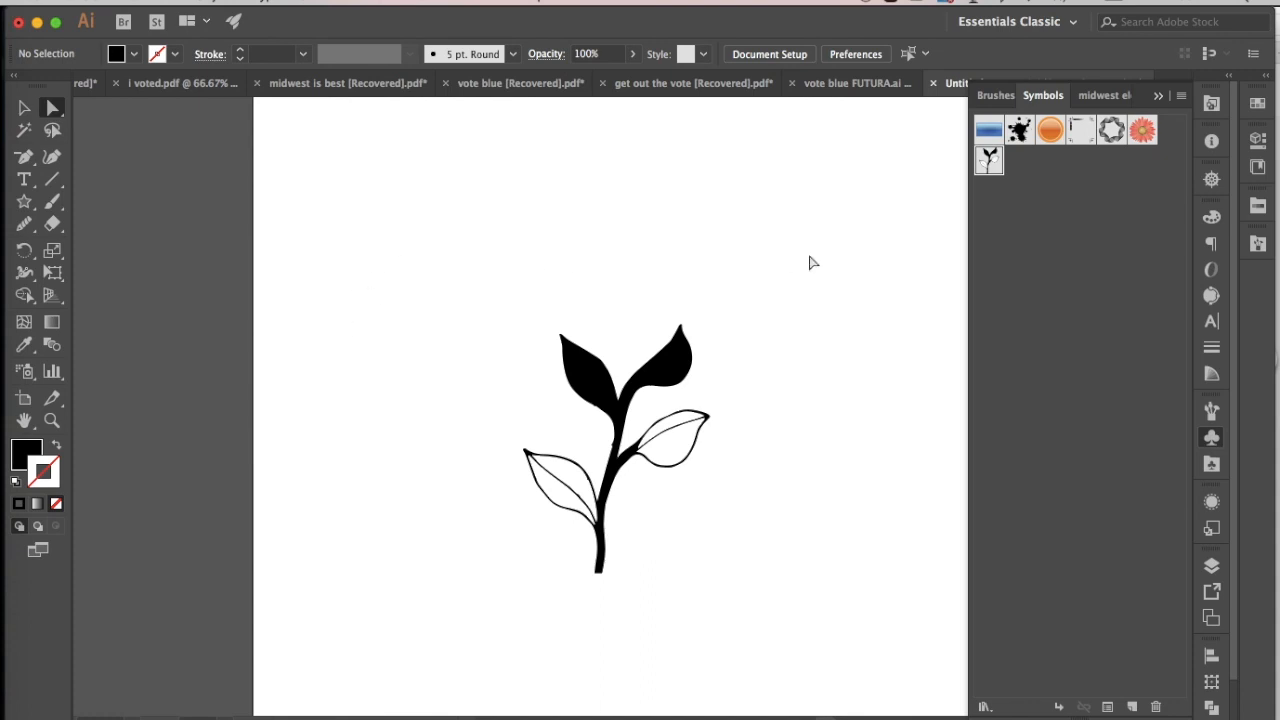
mouse_move(850, 296)
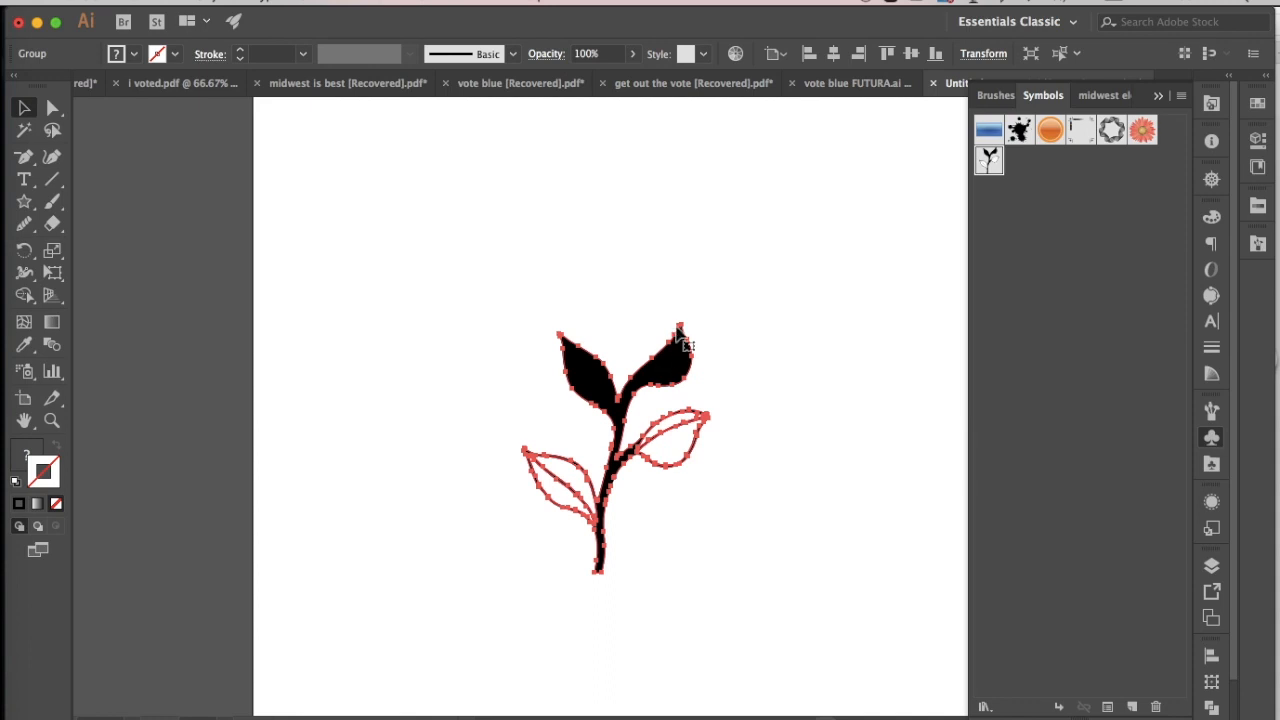
mouse_move(348, 472)
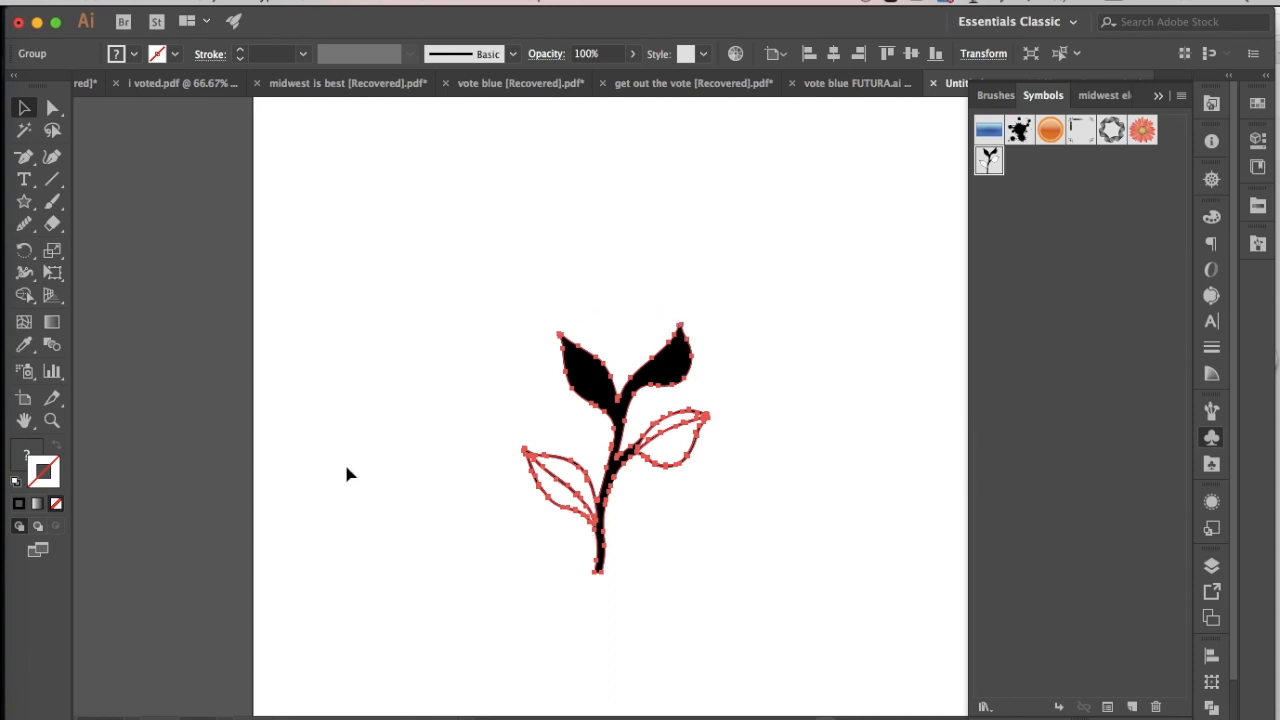
mouse_move(768, 348)
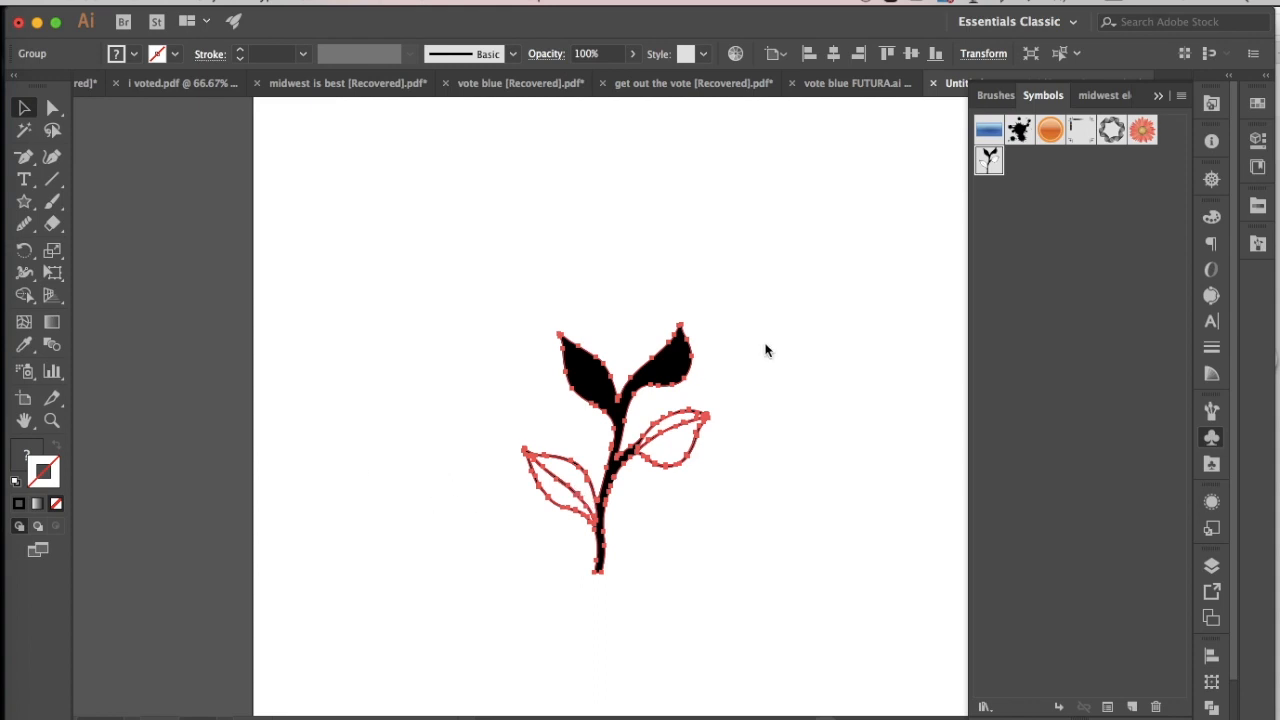
mouse_move(628, 272)
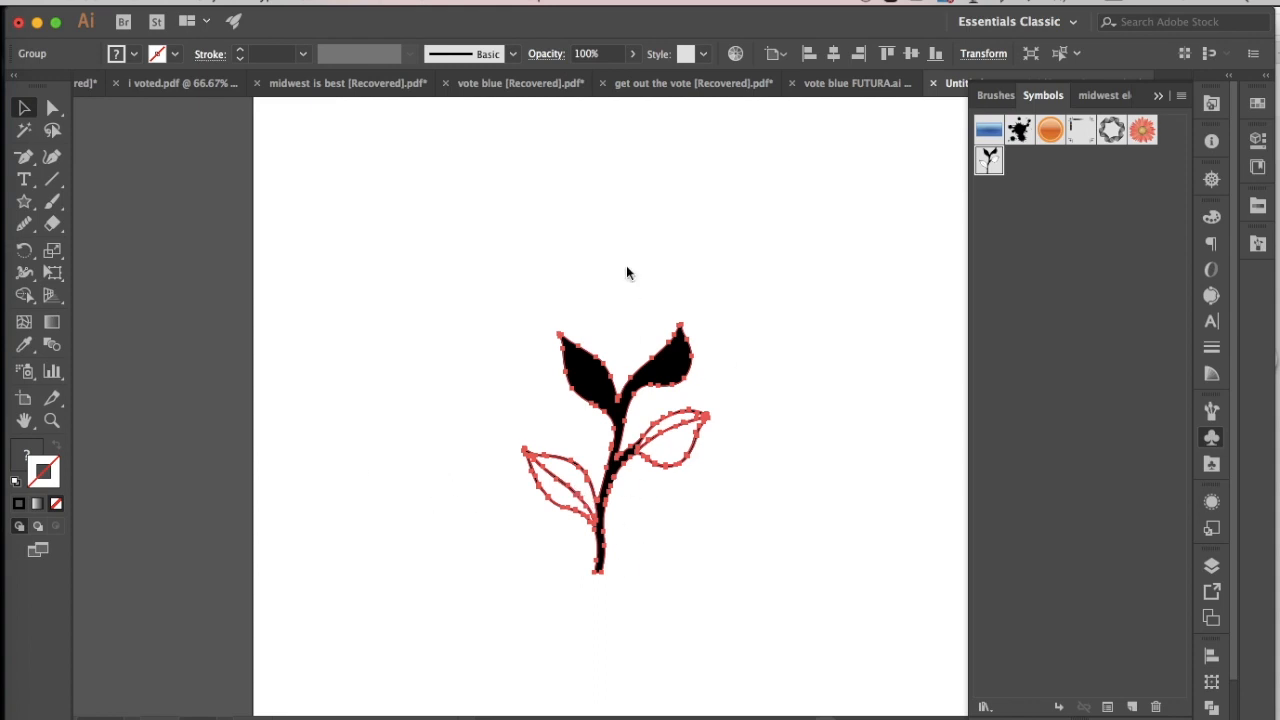
mouse_move(344, 308)
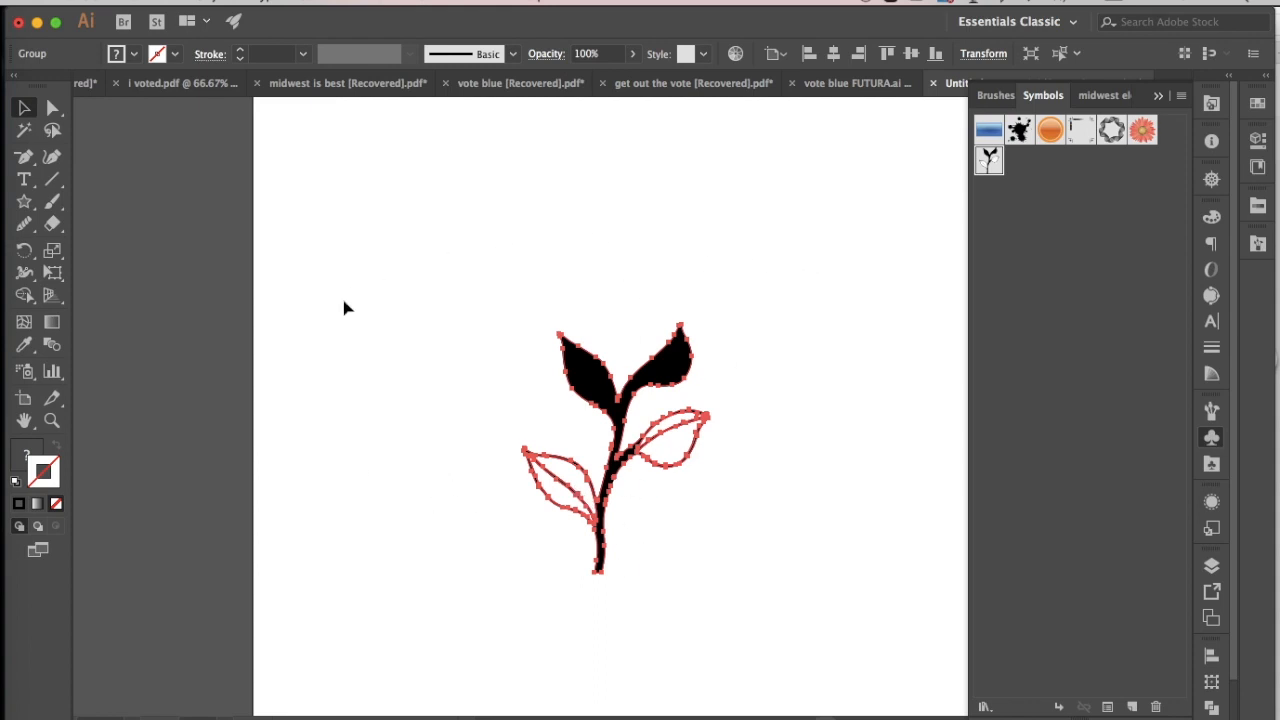
mouse_move(1020, 312)
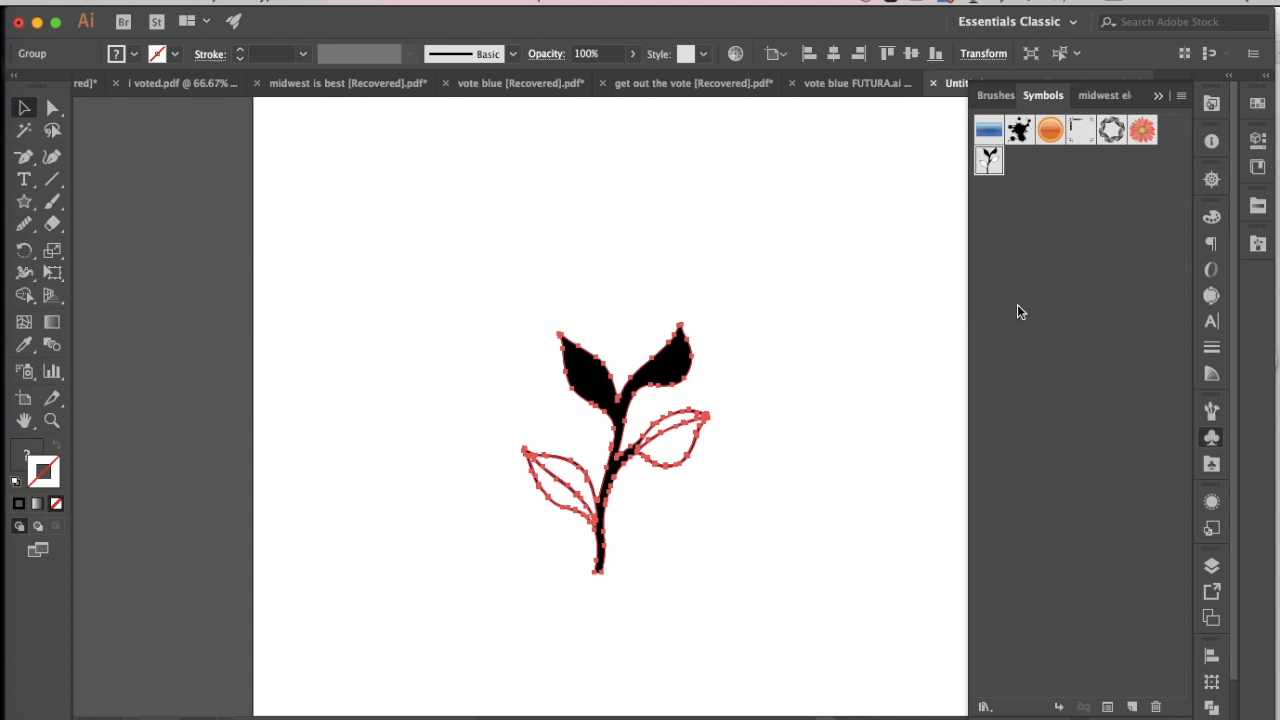
mouse_move(562, 148)
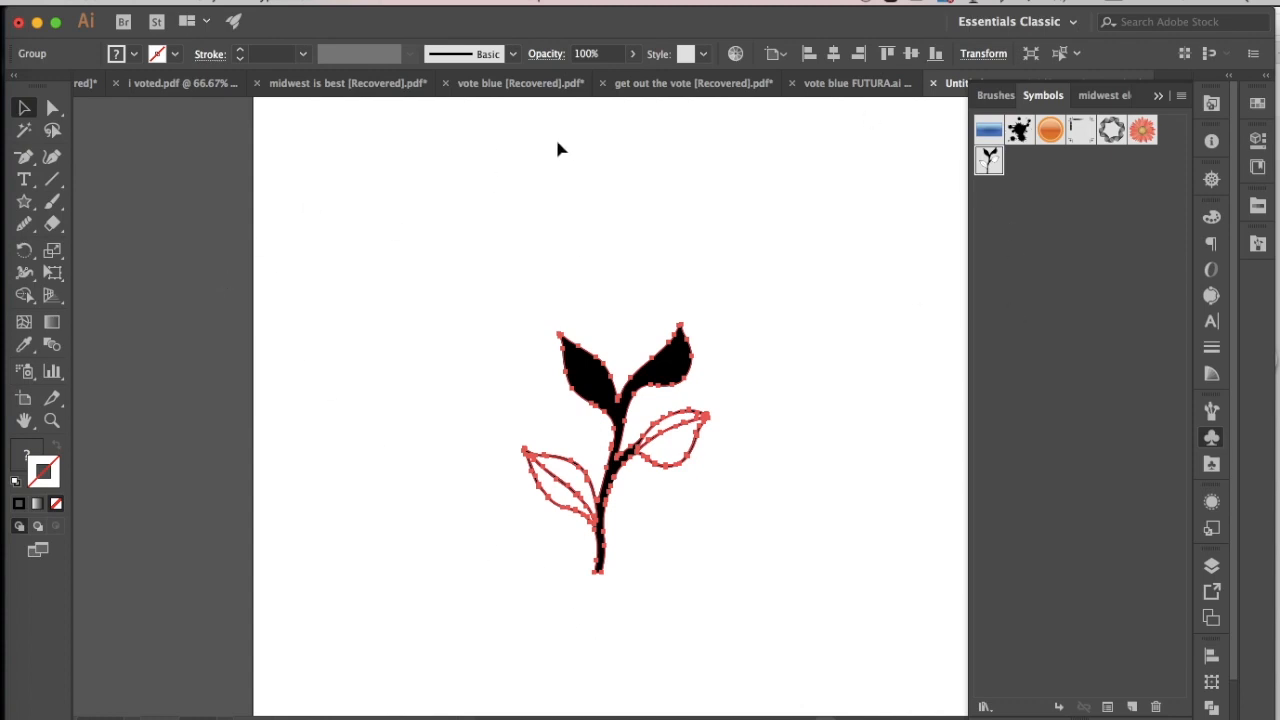
mouse_move(830, 268)
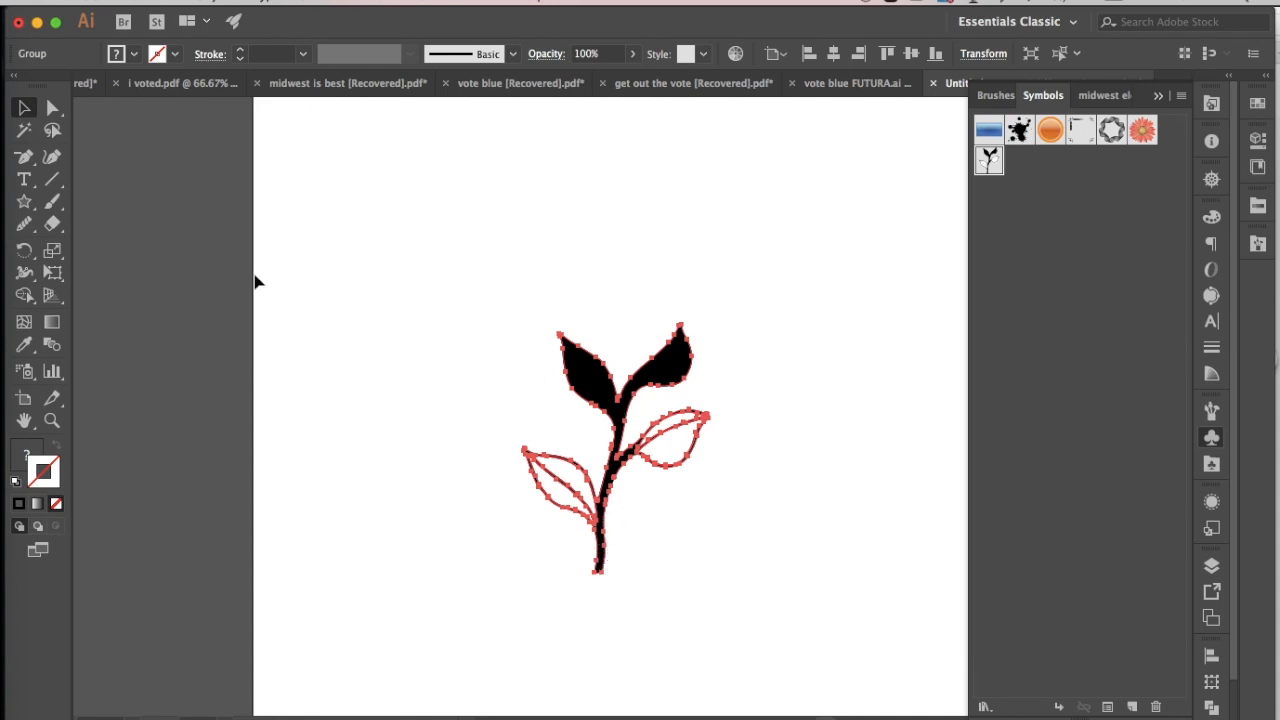
mouse_move(268, 248)
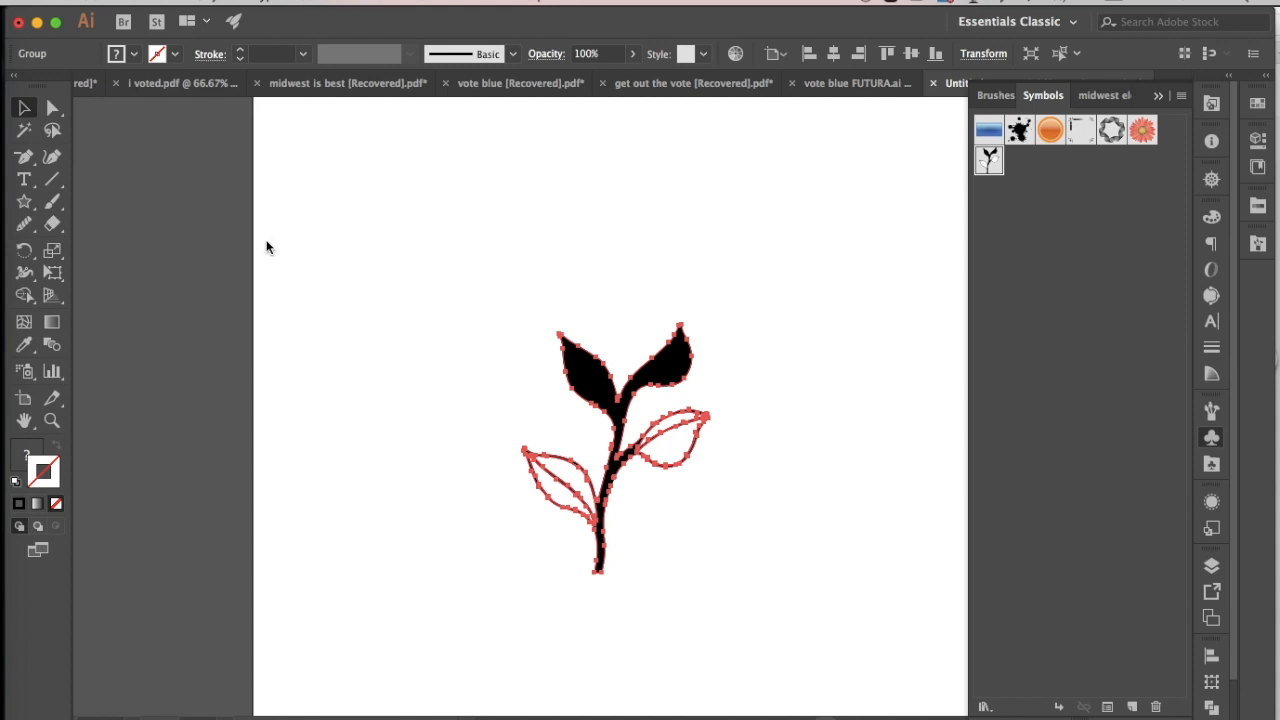
mouse_move(548, 186)
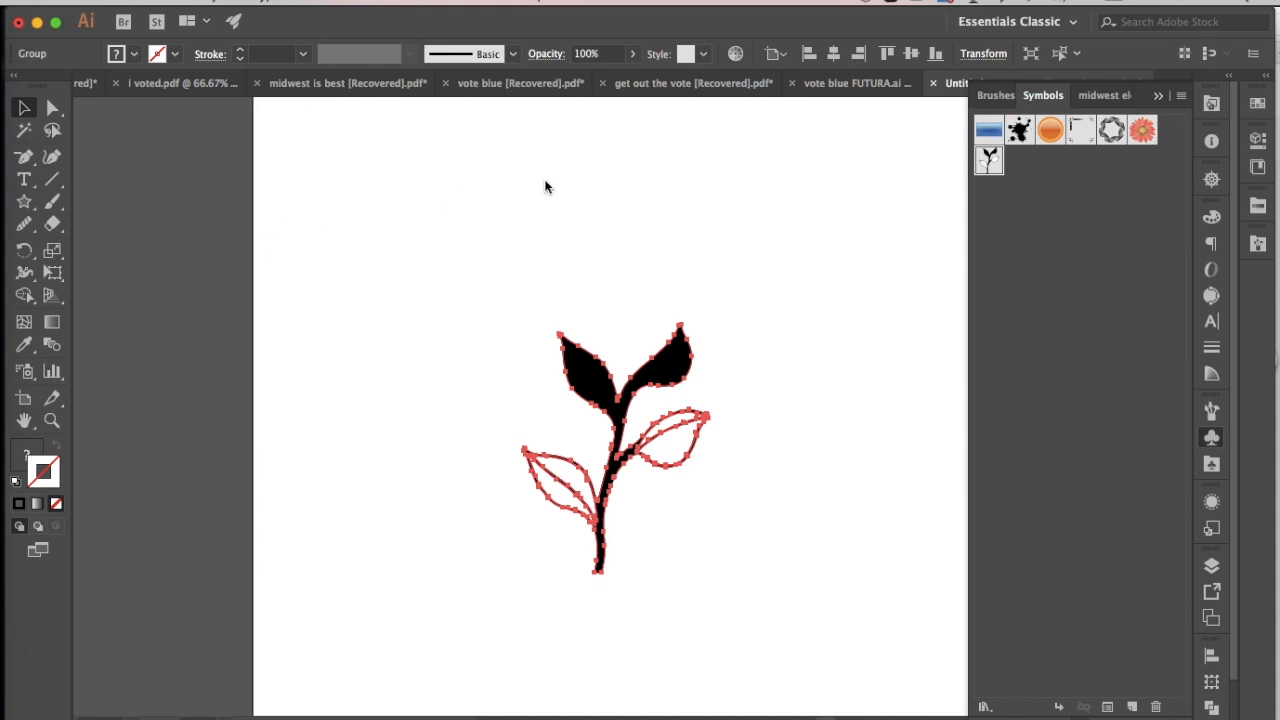
mouse_move(864, 236)
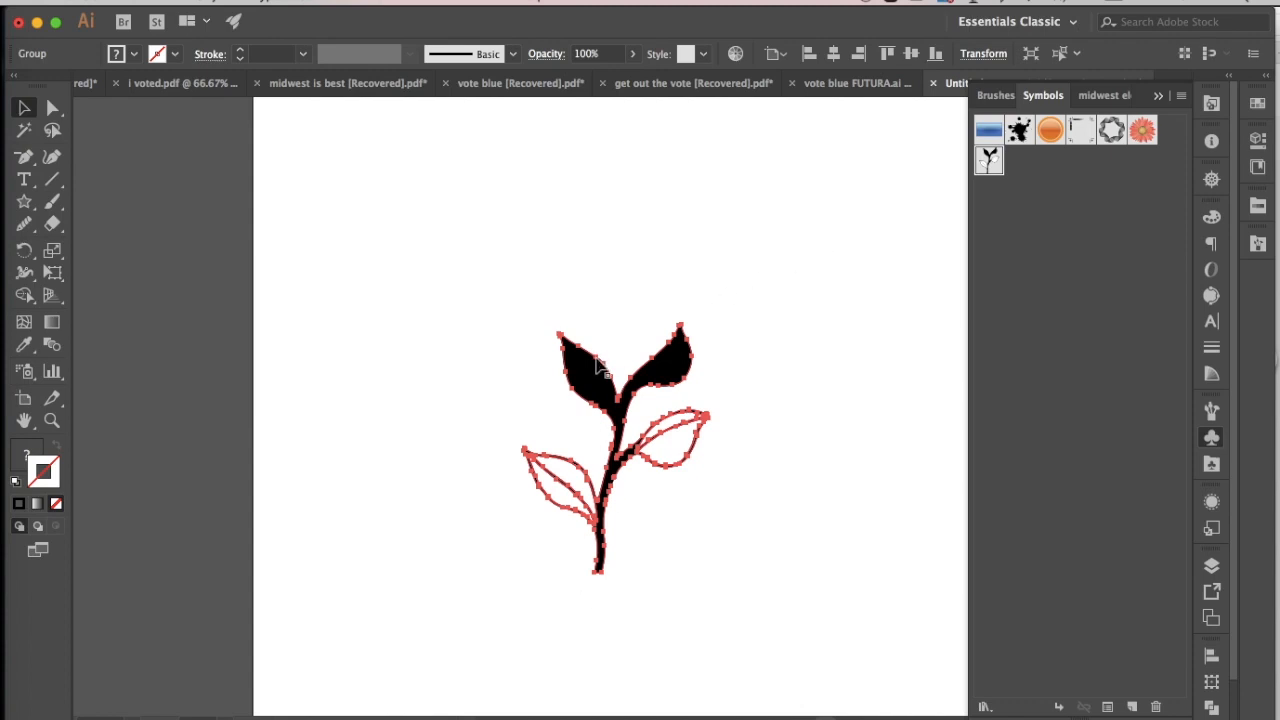
mouse_move(462, 182)
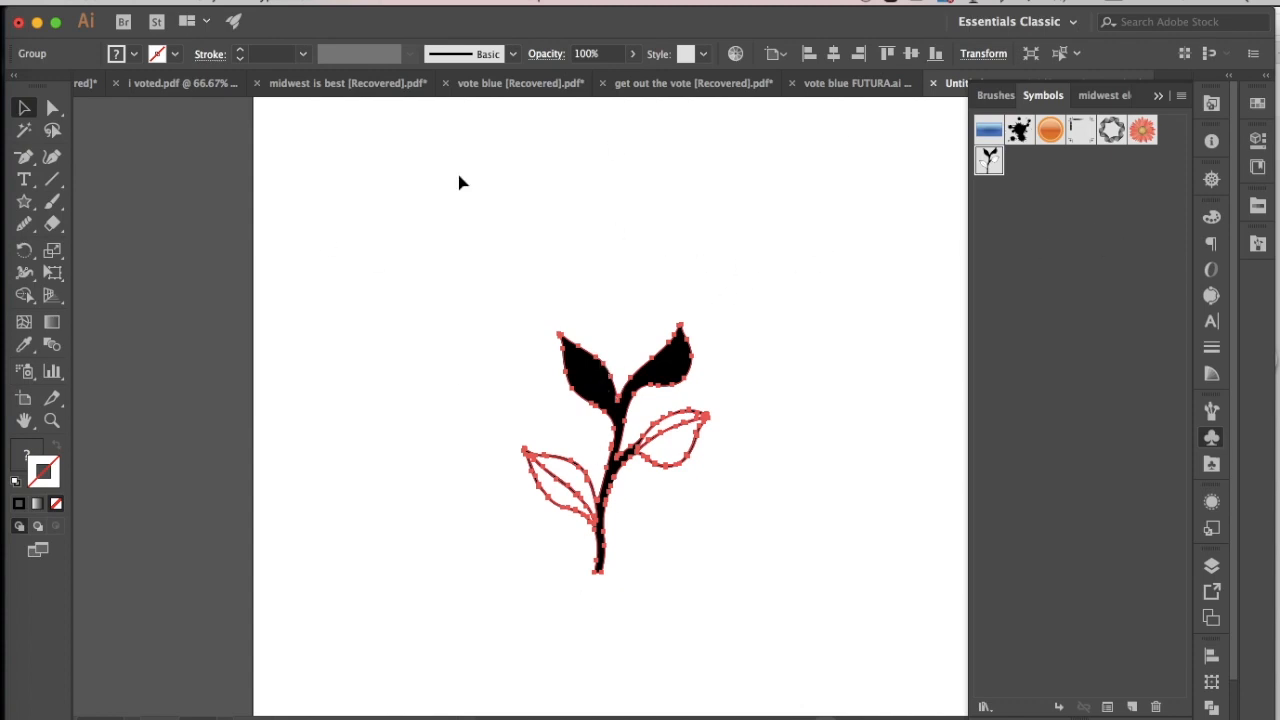
mouse_move(644, 168)
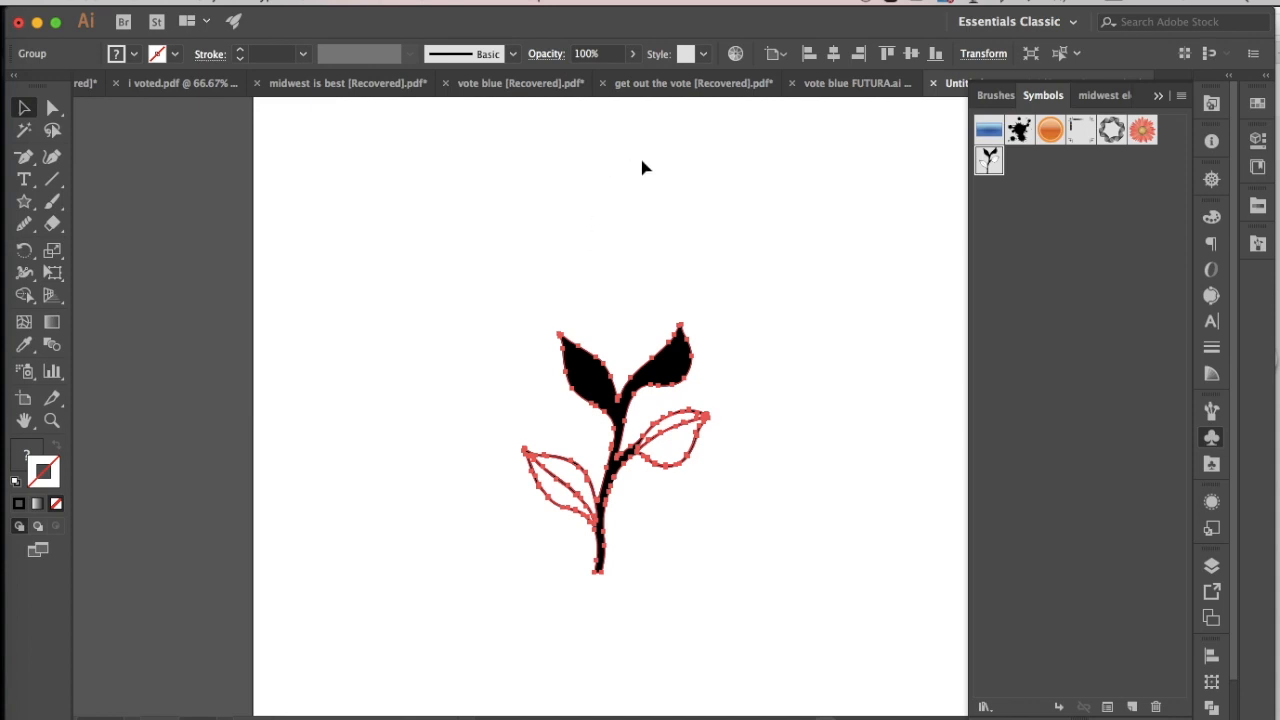
mouse_move(848, 252)
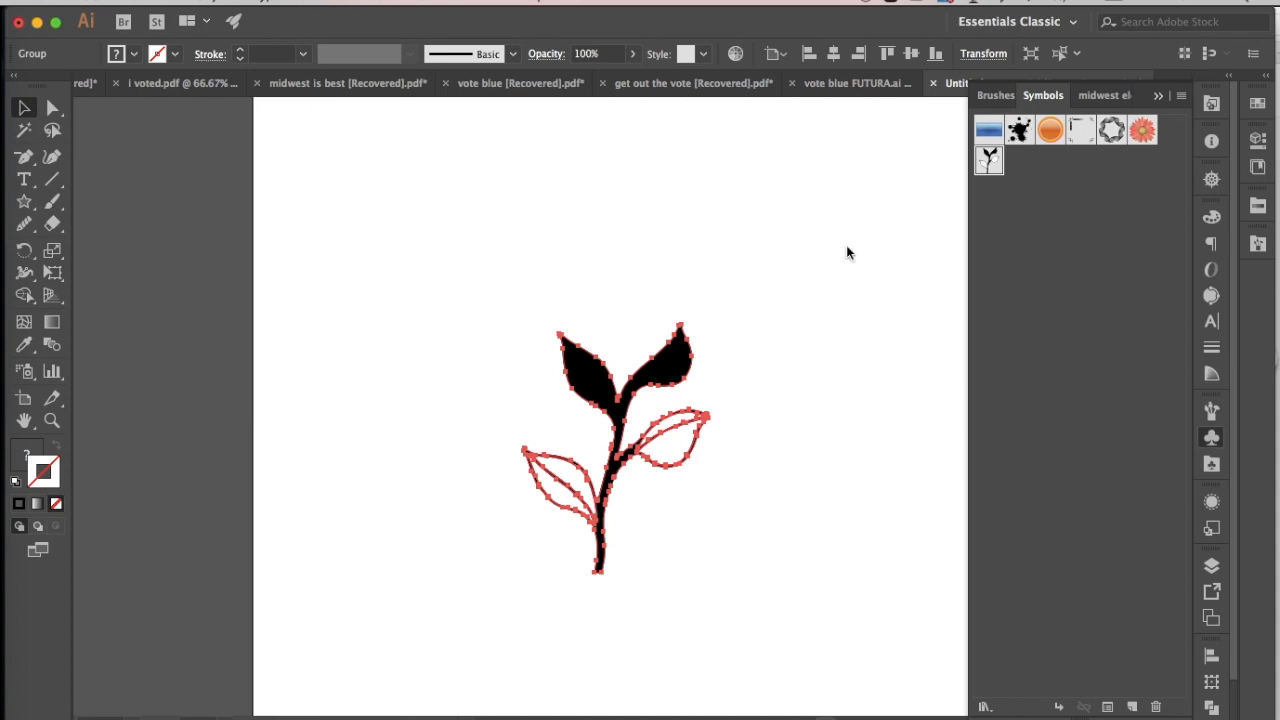
mouse_move(636, 428)
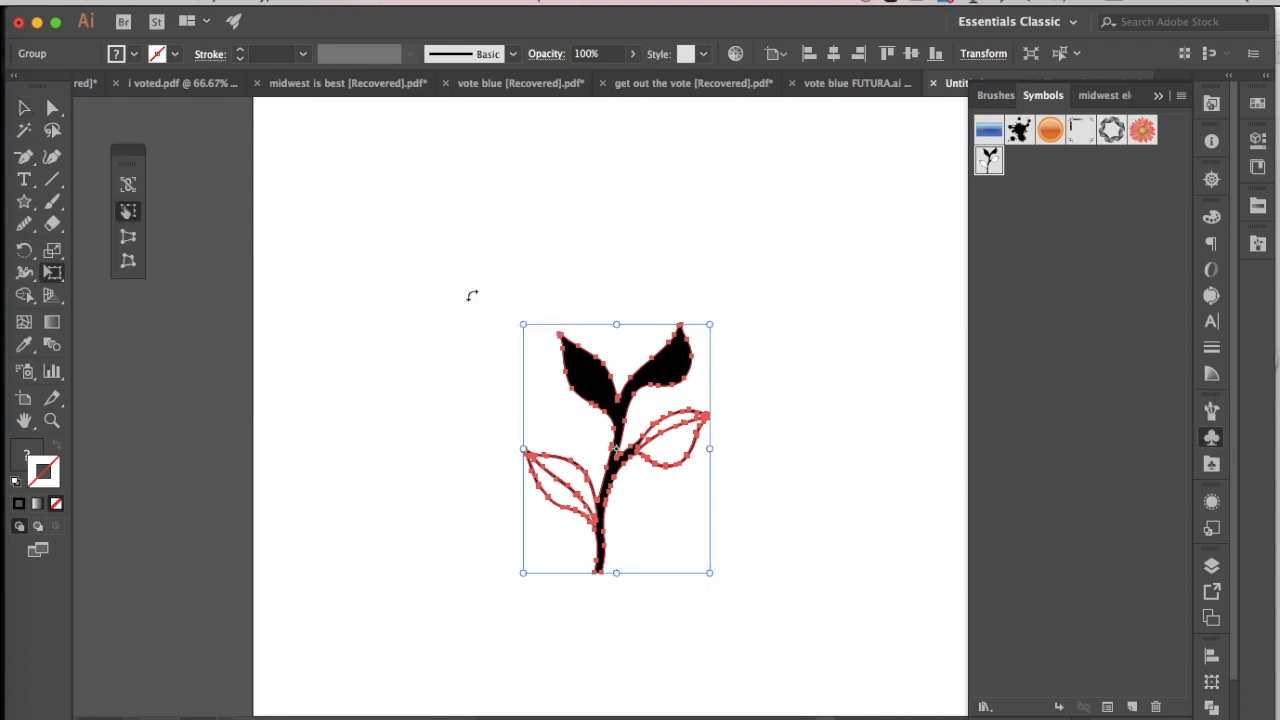
mouse_move(716, 308)
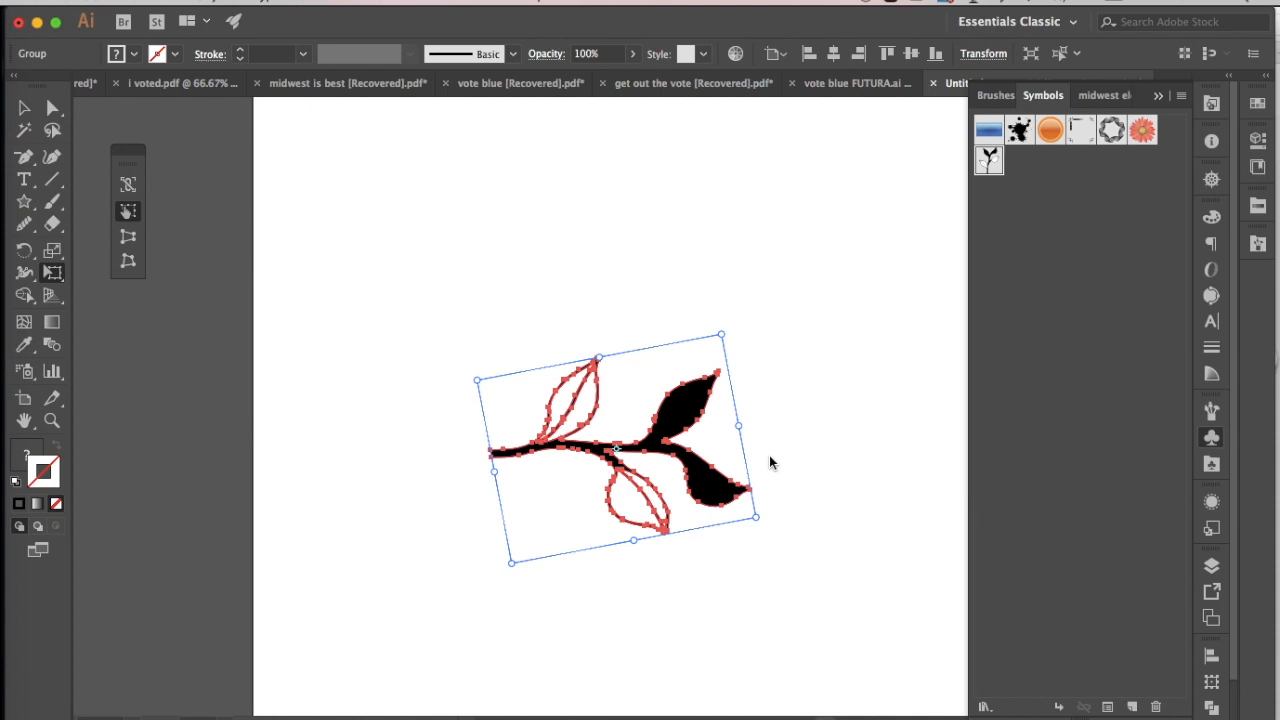
mouse_move(724, 356)
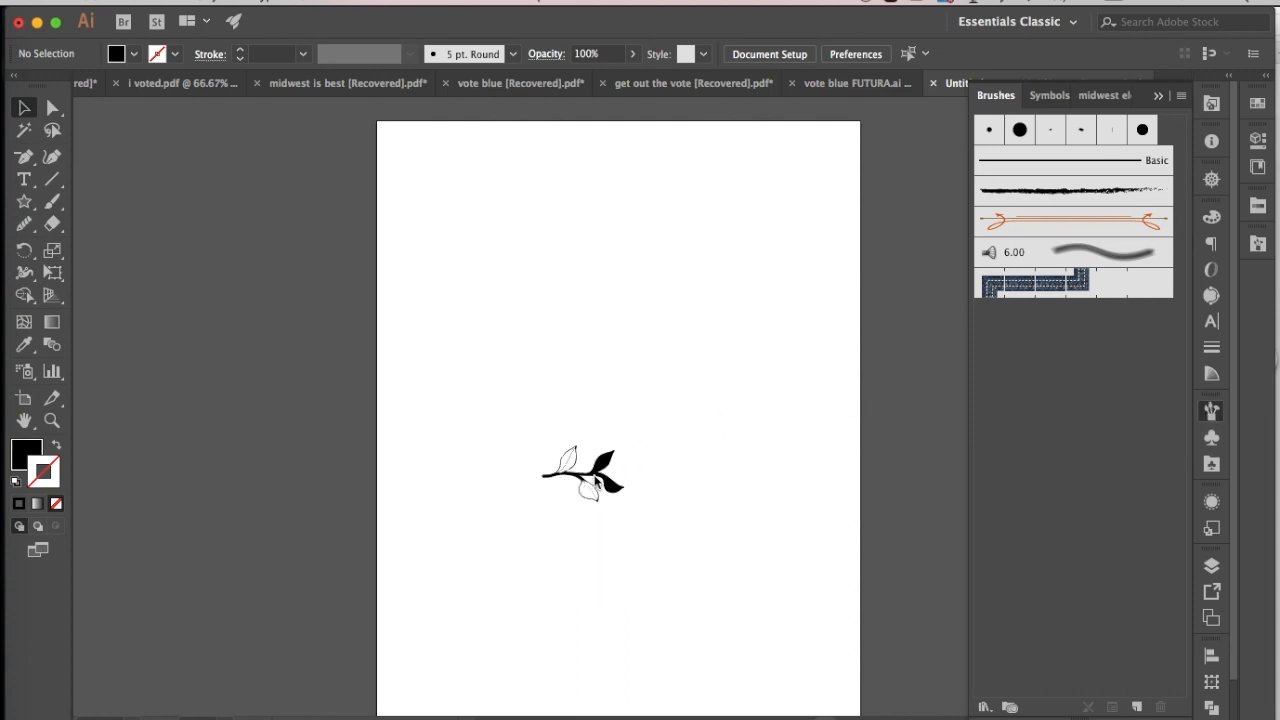
mouse_move(610, 504)
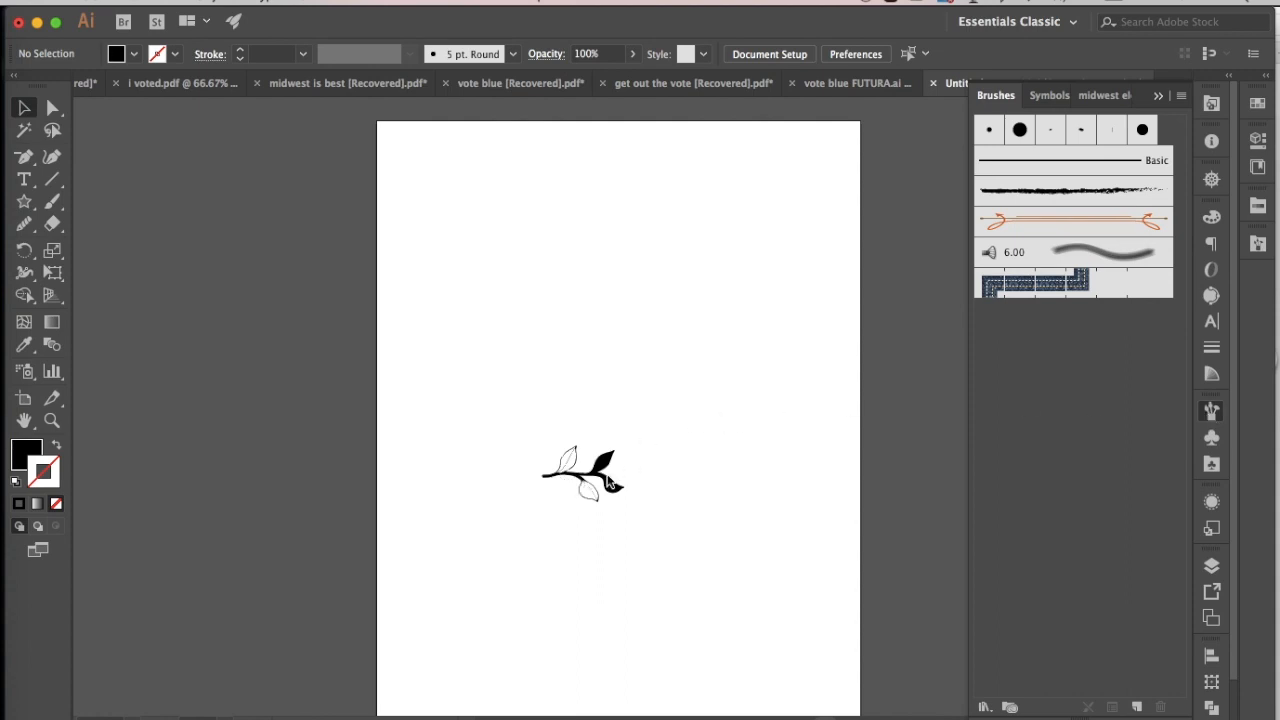
mouse_move(616, 516)
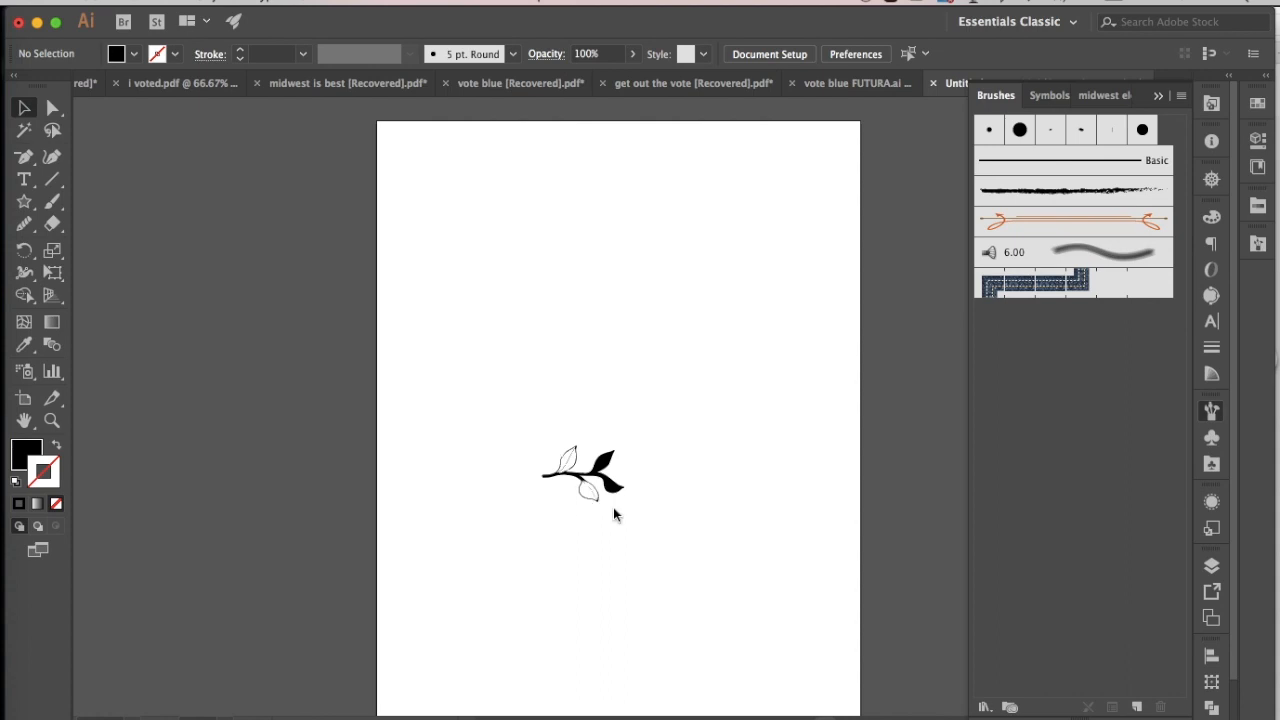
mouse_move(444, 438)
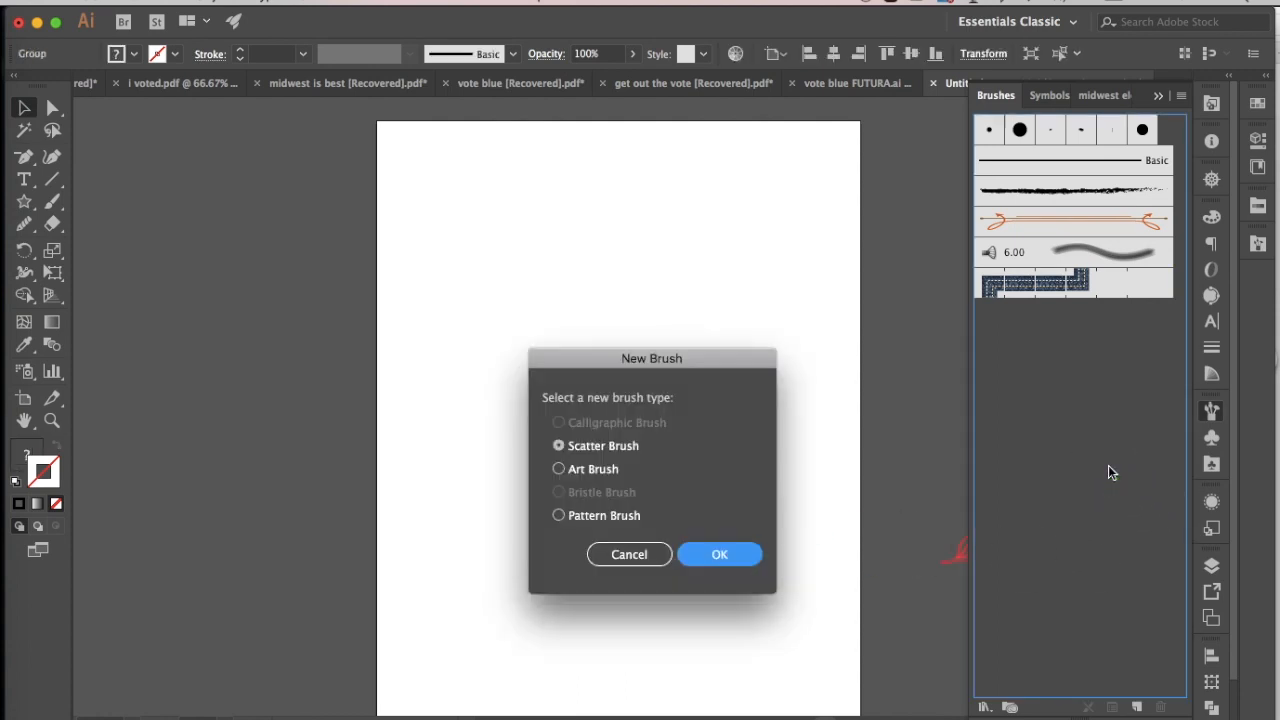
mouse_move(1044, 544)
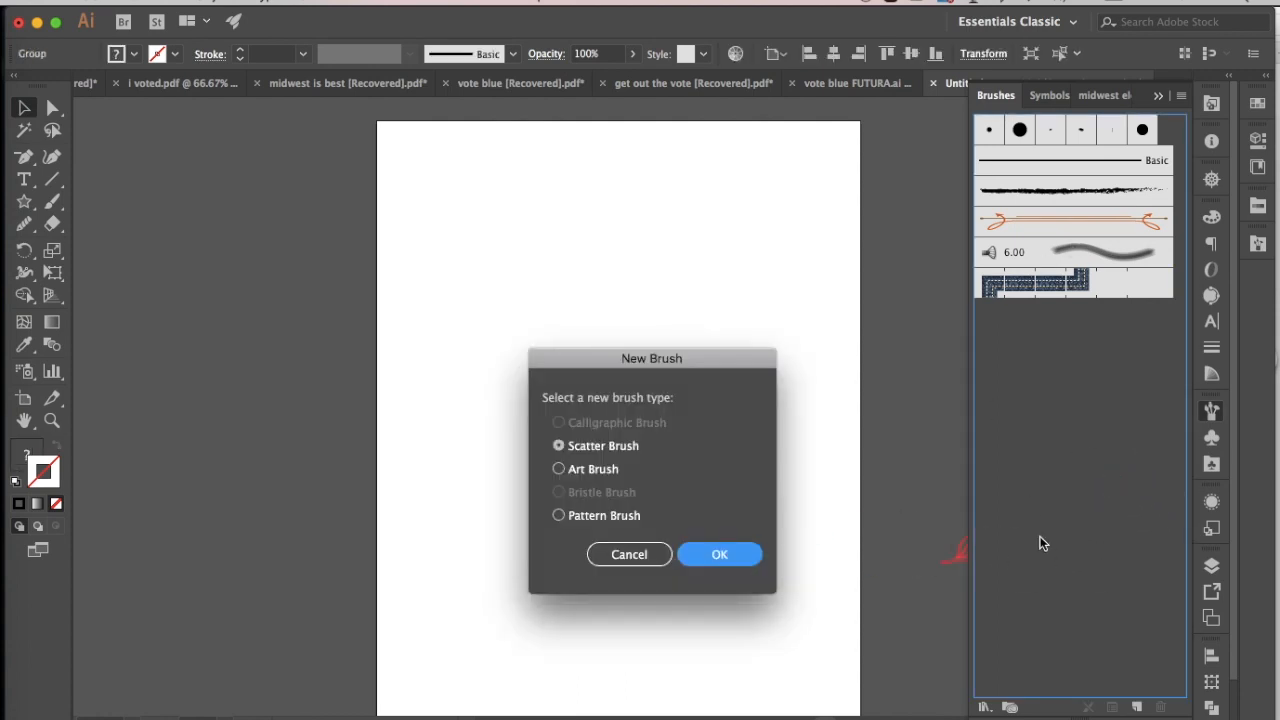
mouse_move(596, 432)
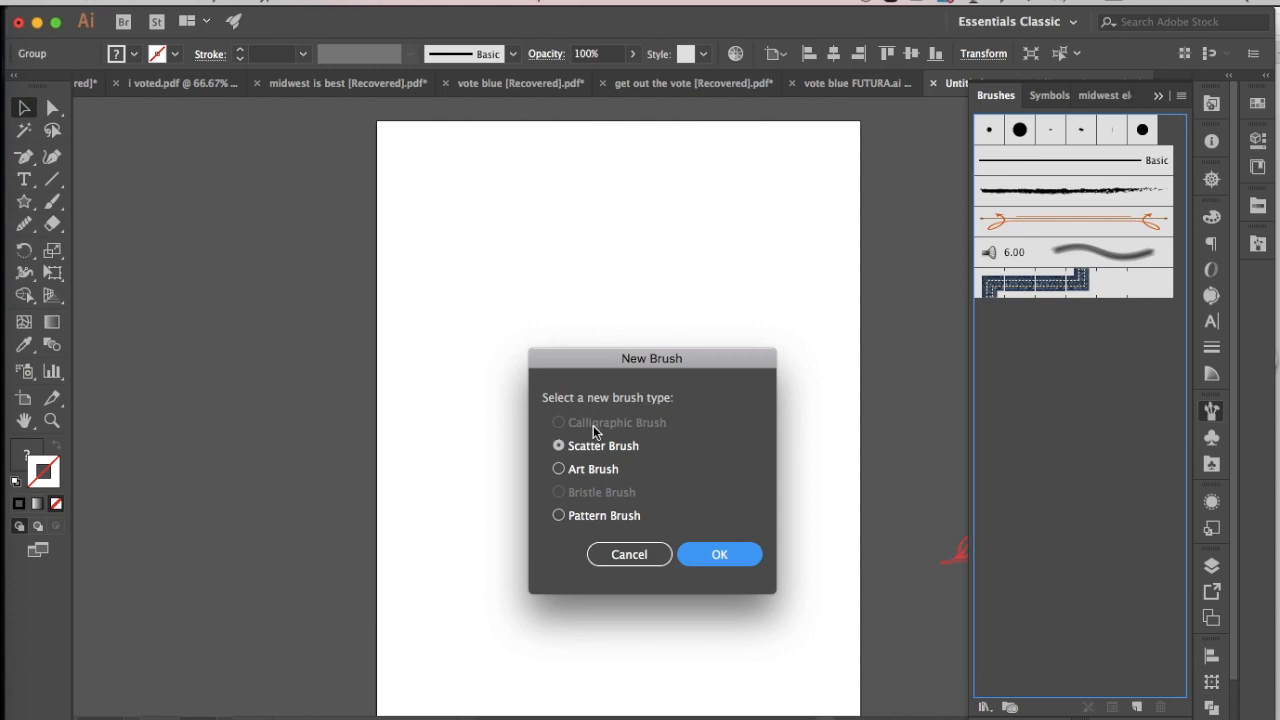
mouse_move(578, 470)
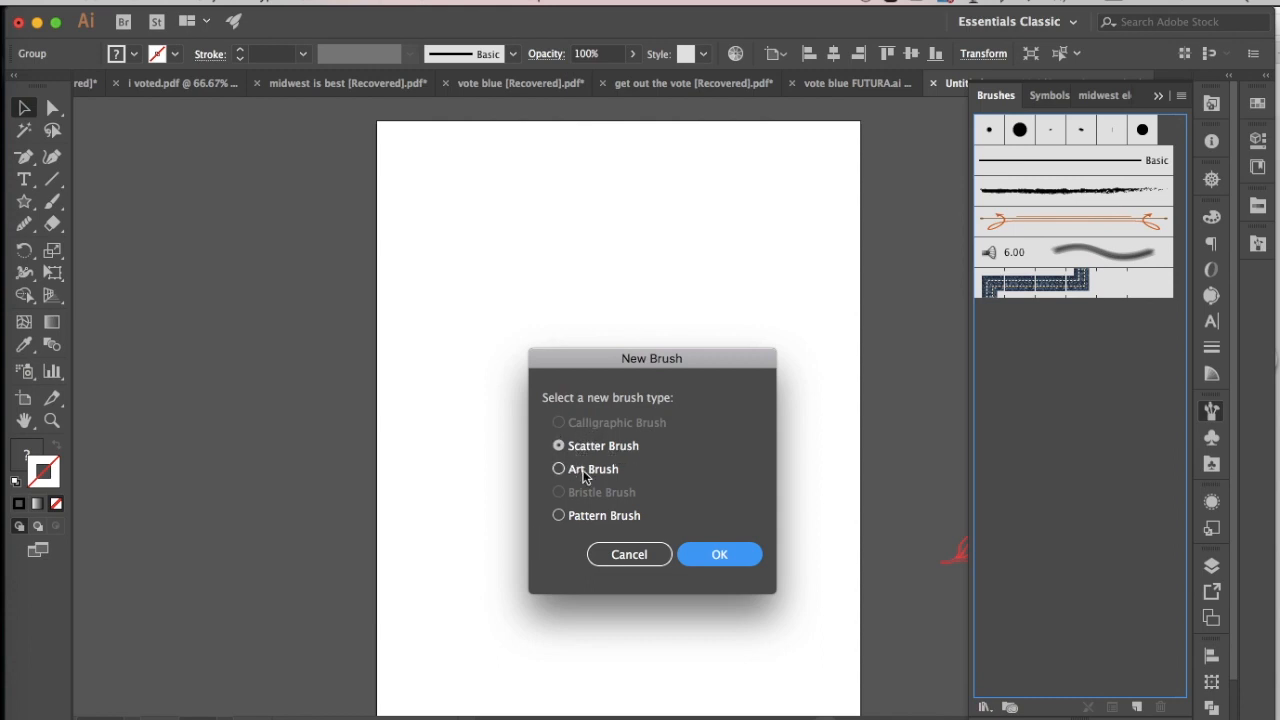
Choose Pattern Brush as the new brush type in the New Brush dialog
click(556, 516)
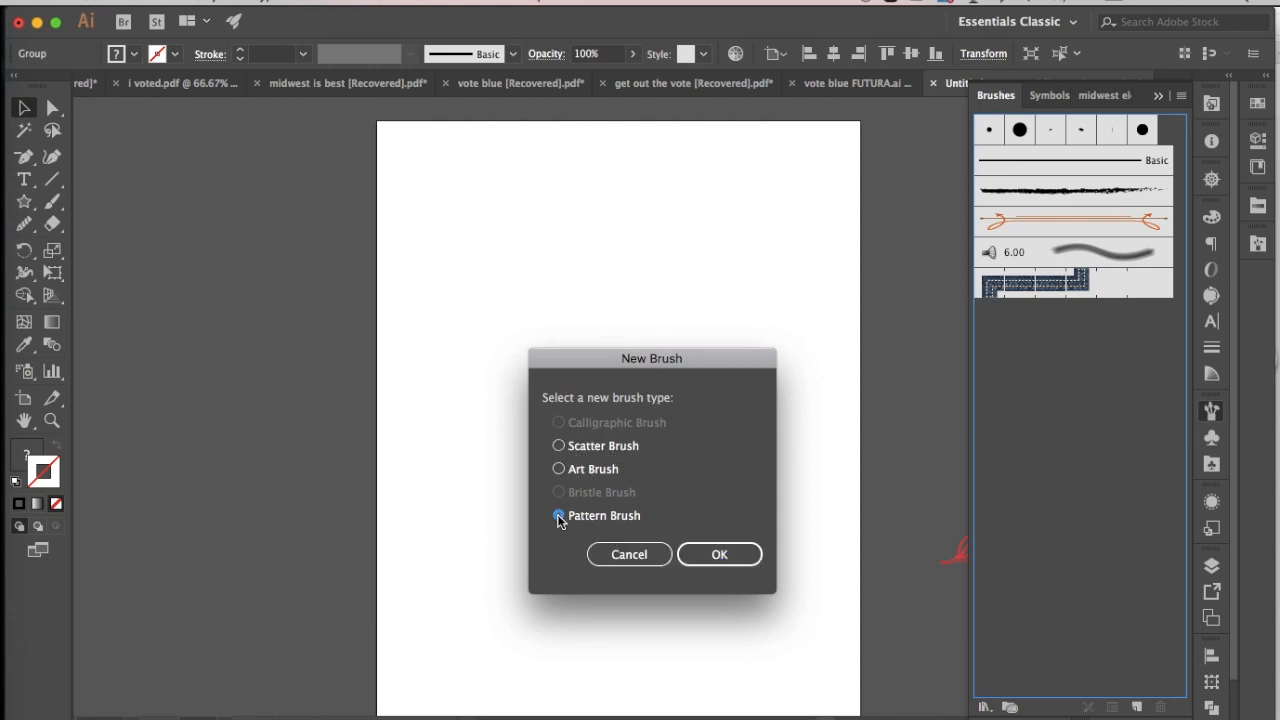
Confirm the brush type and assign auto-generated sprig tiles to the outer and inner corners
click(720, 554)
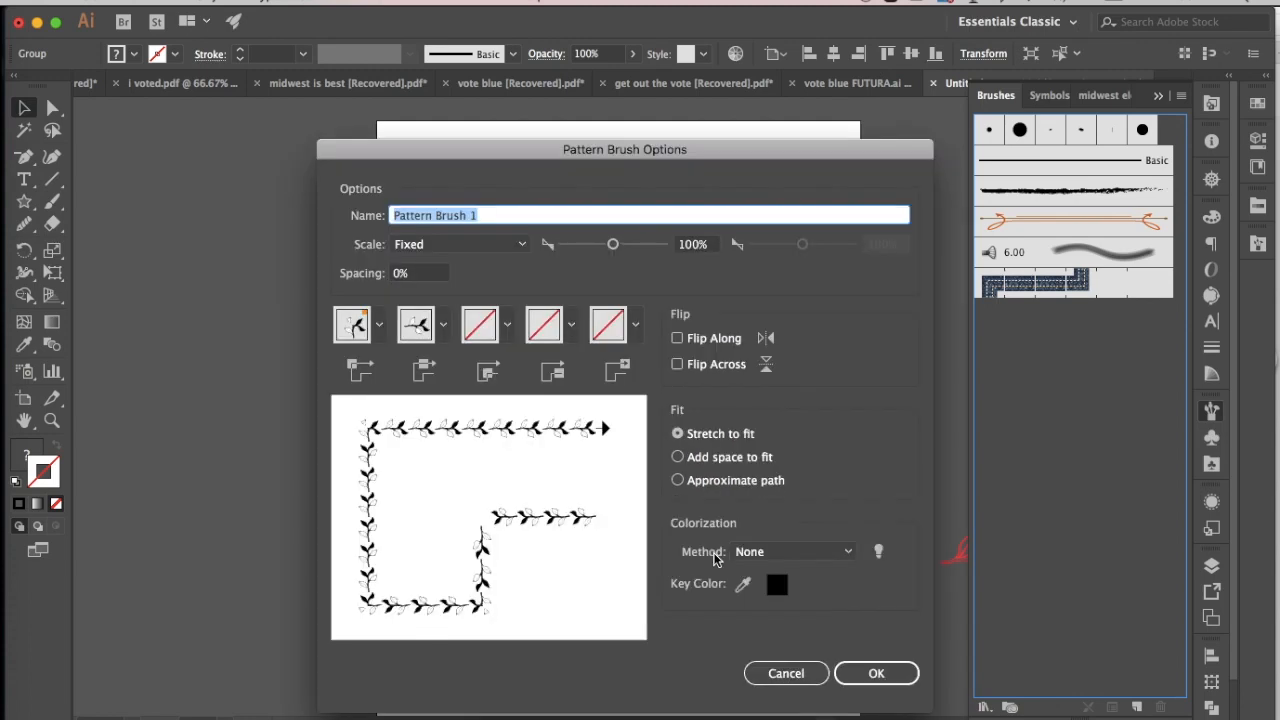
mouse_move(550, 440)
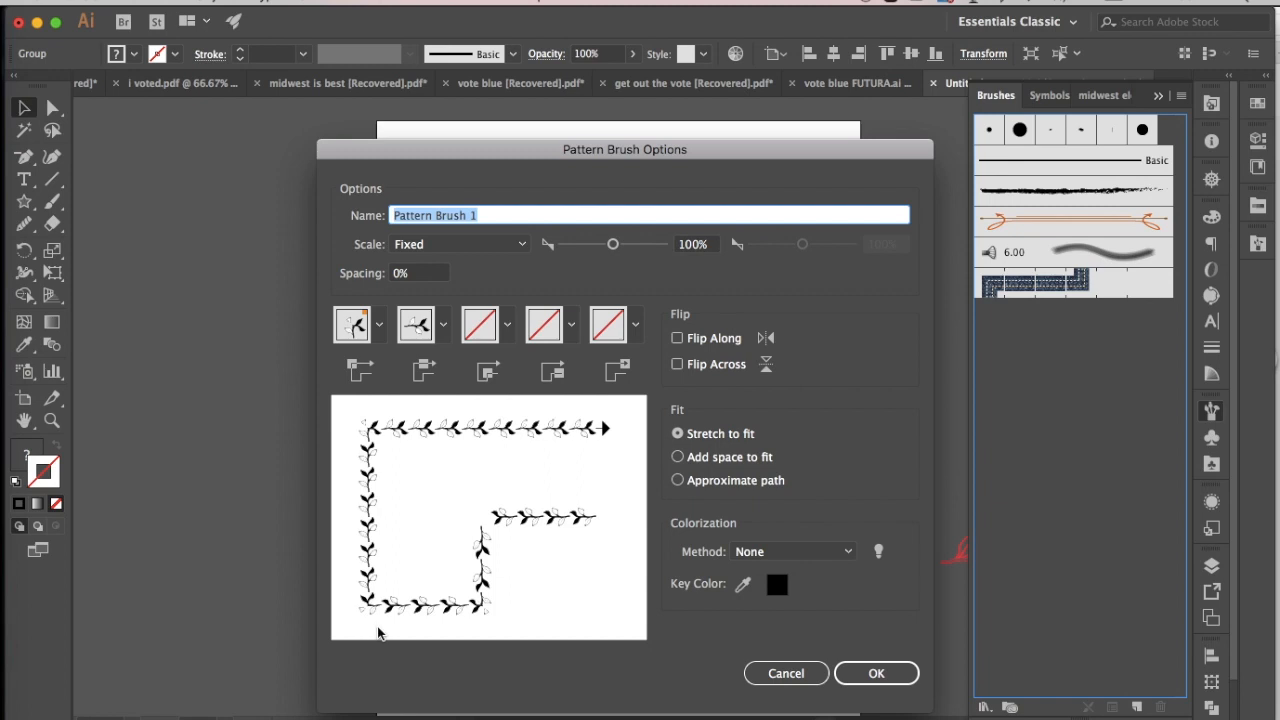
mouse_move(442, 644)
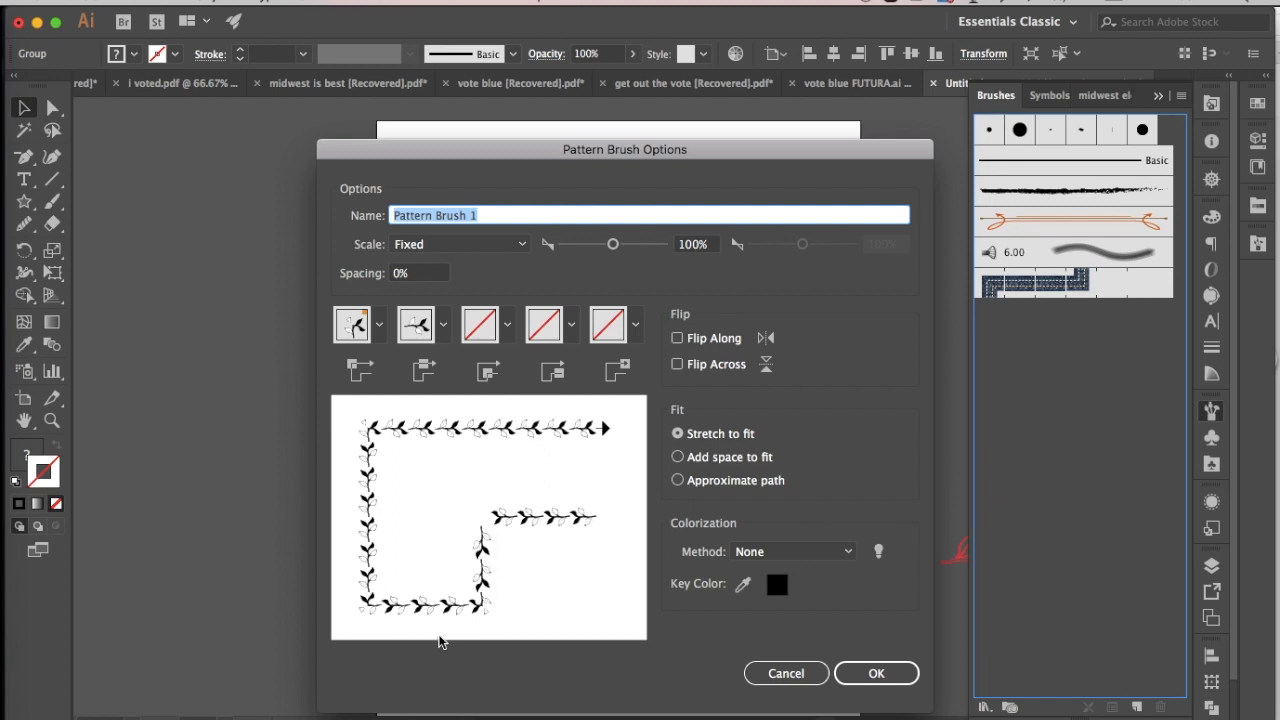
mouse_move(340, 376)
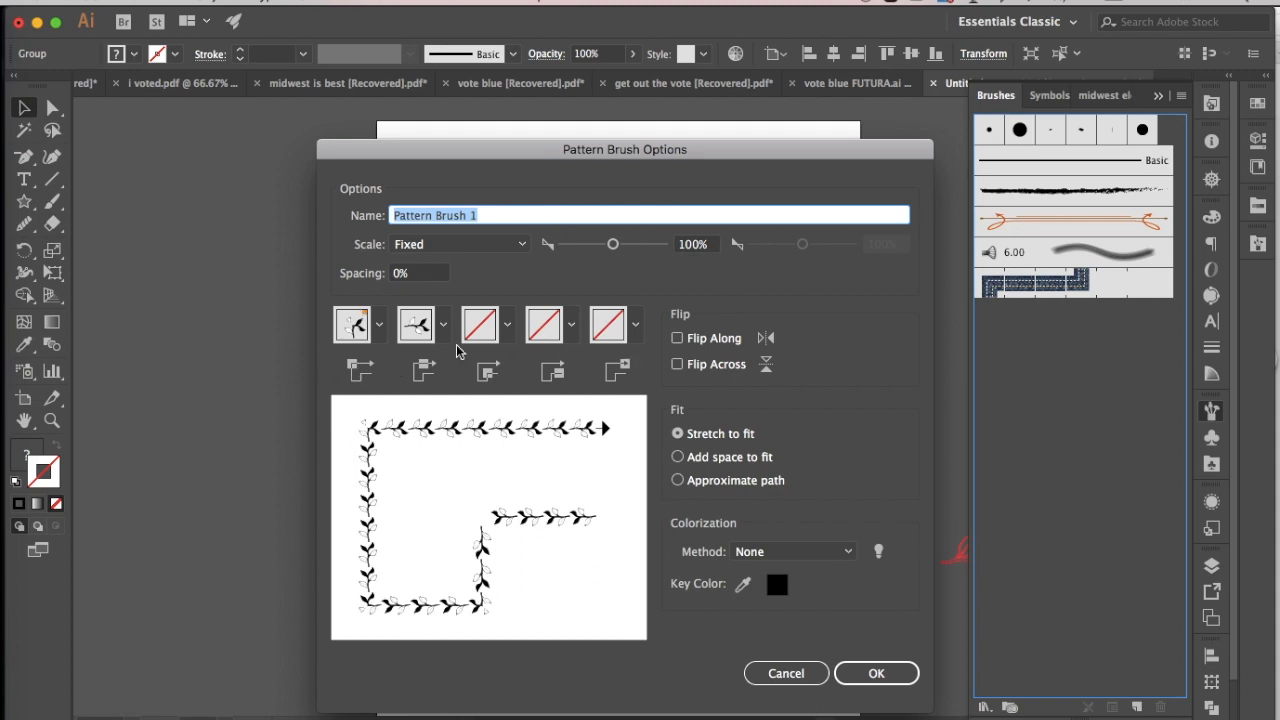
mouse_move(376, 396)
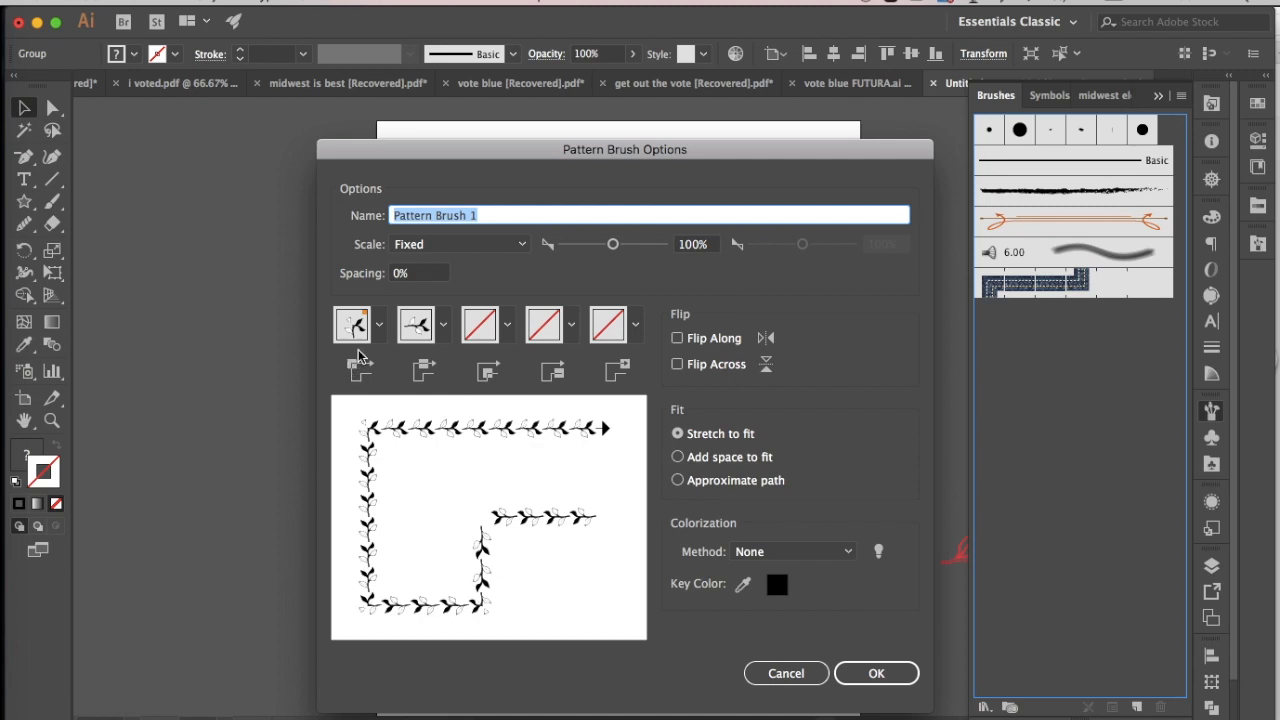
mouse_move(352, 324)
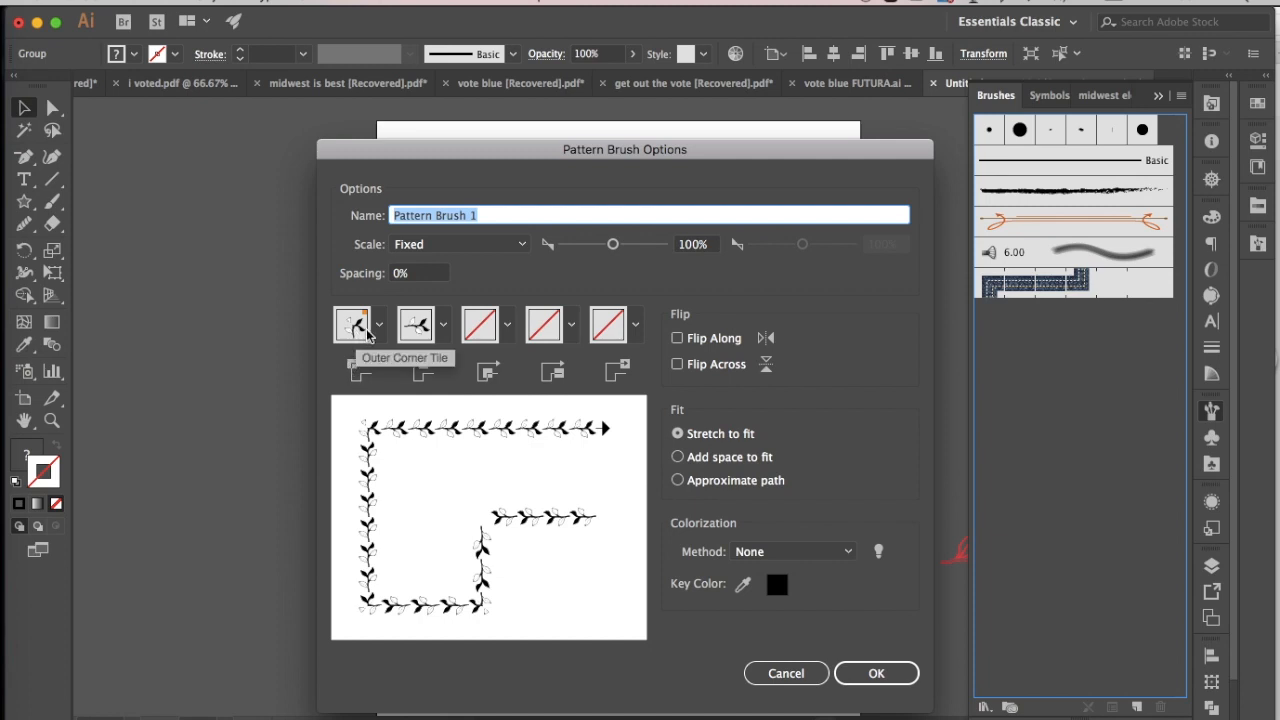
mouse_move(352, 370)
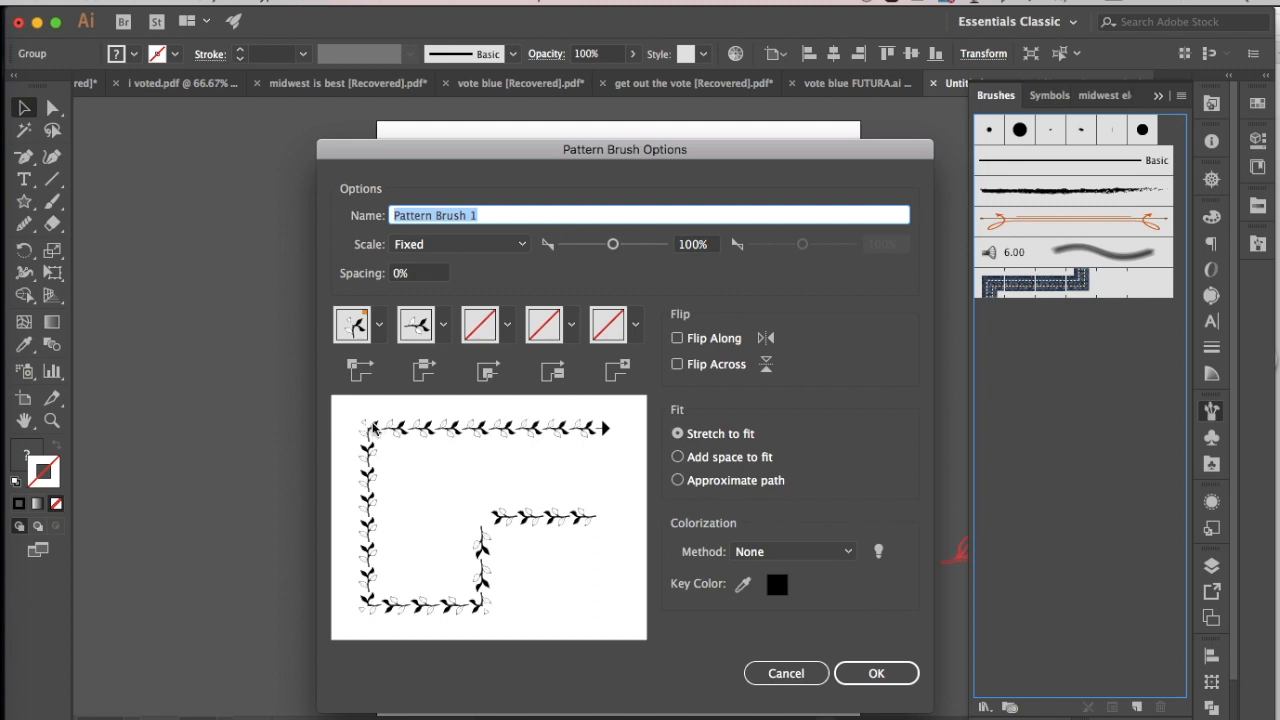
click(372, 324)
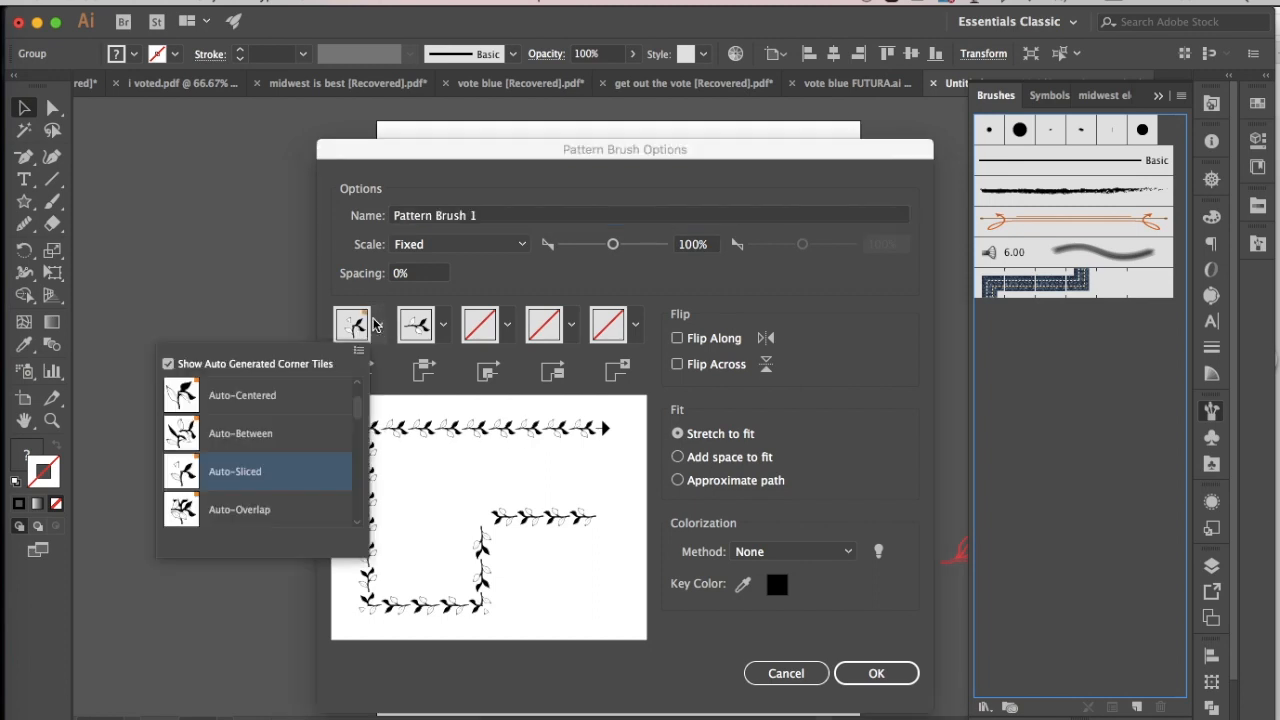
mouse_move(236, 398)
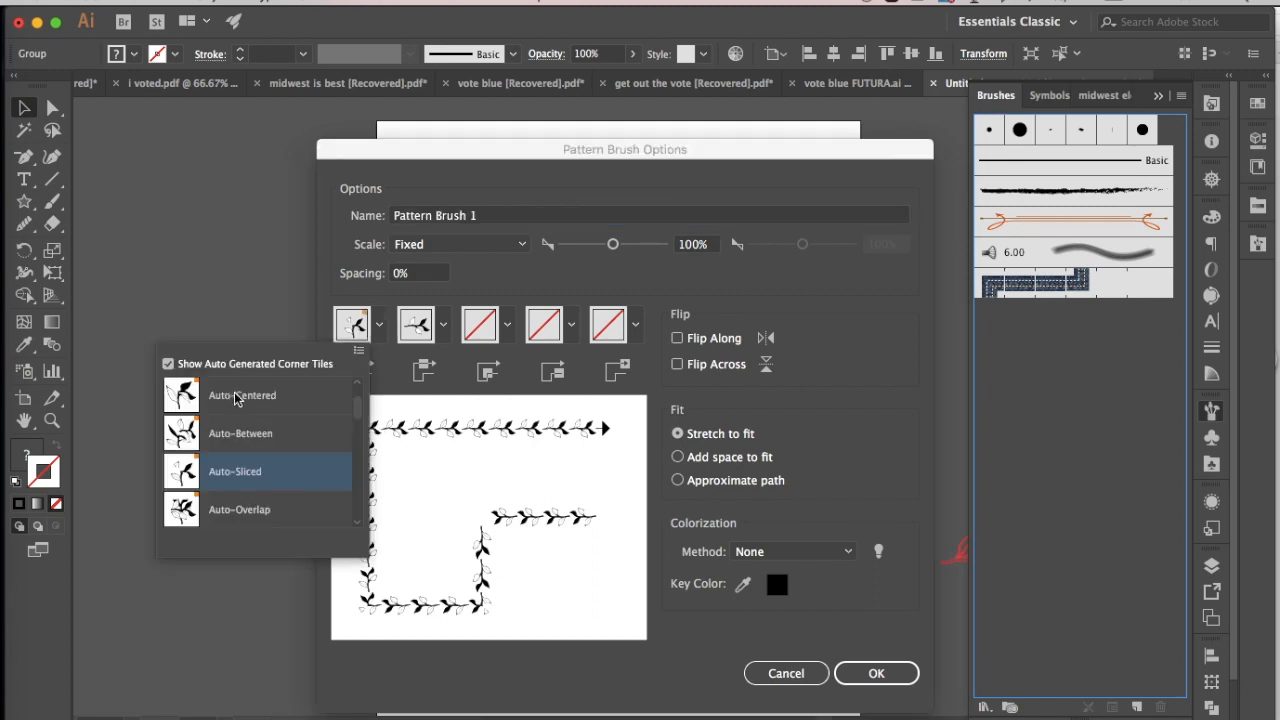
mouse_move(248, 440)
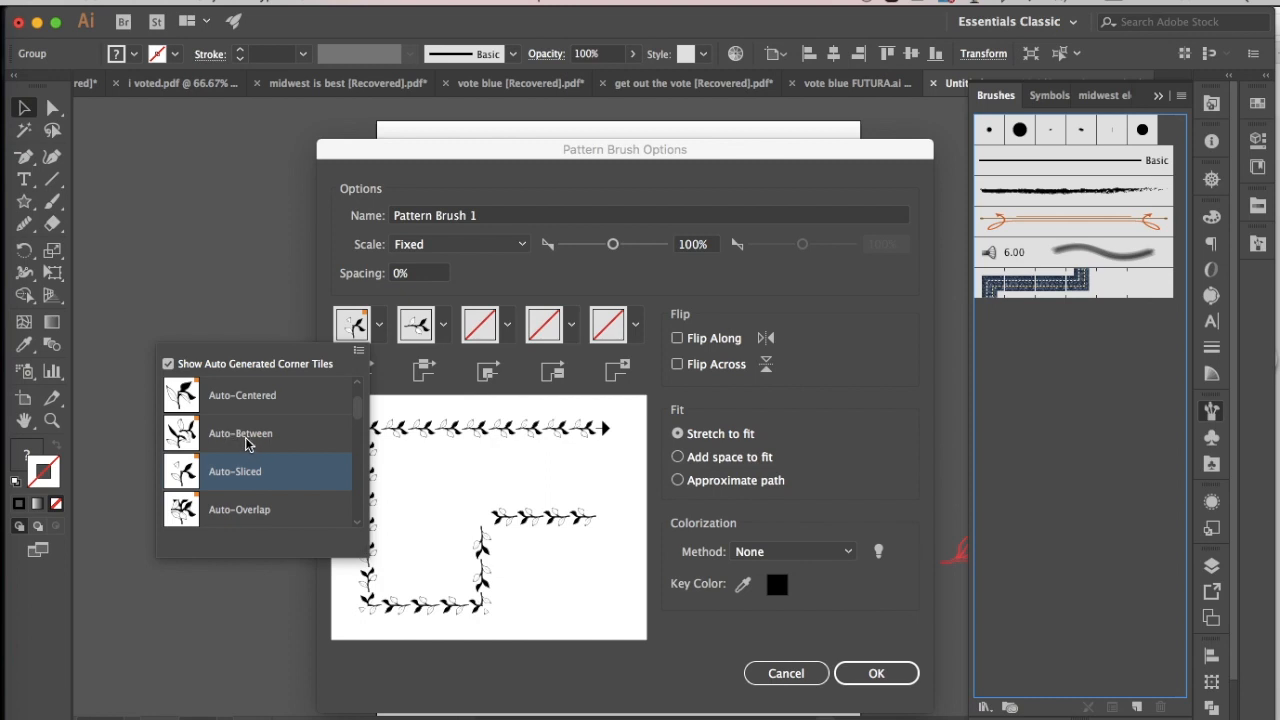
mouse_move(226, 442)
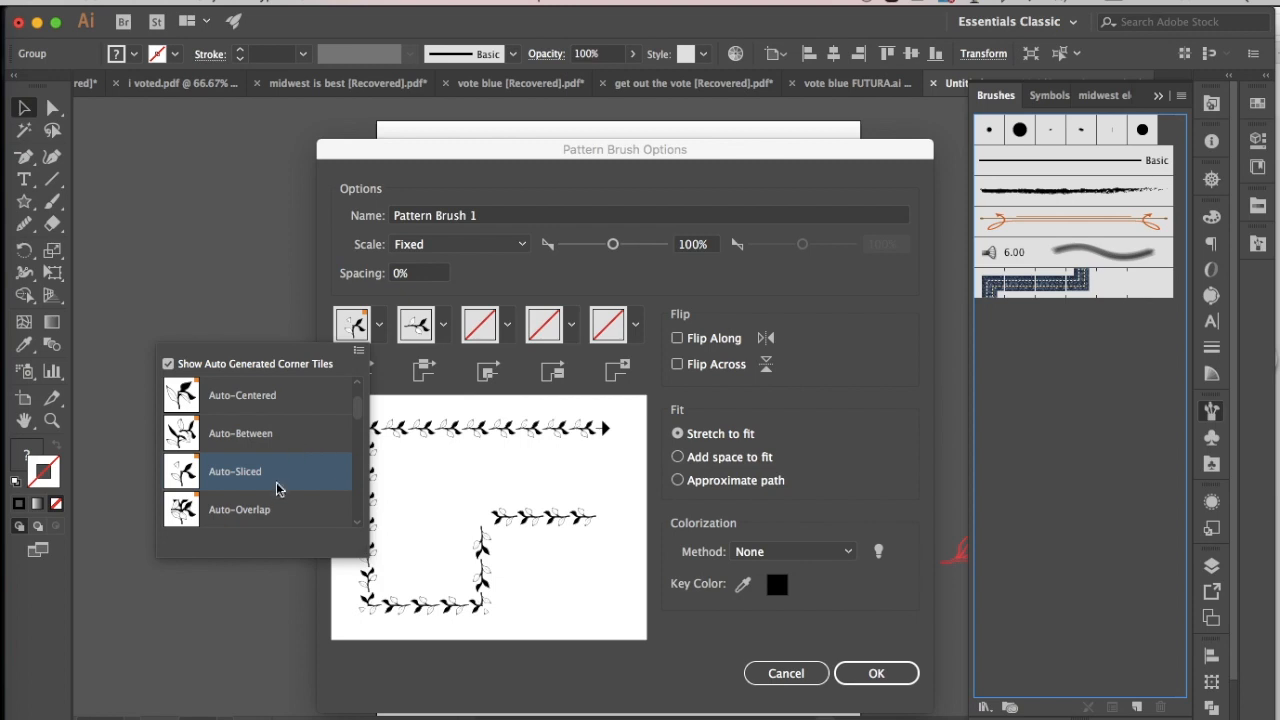
mouse_move(260, 494)
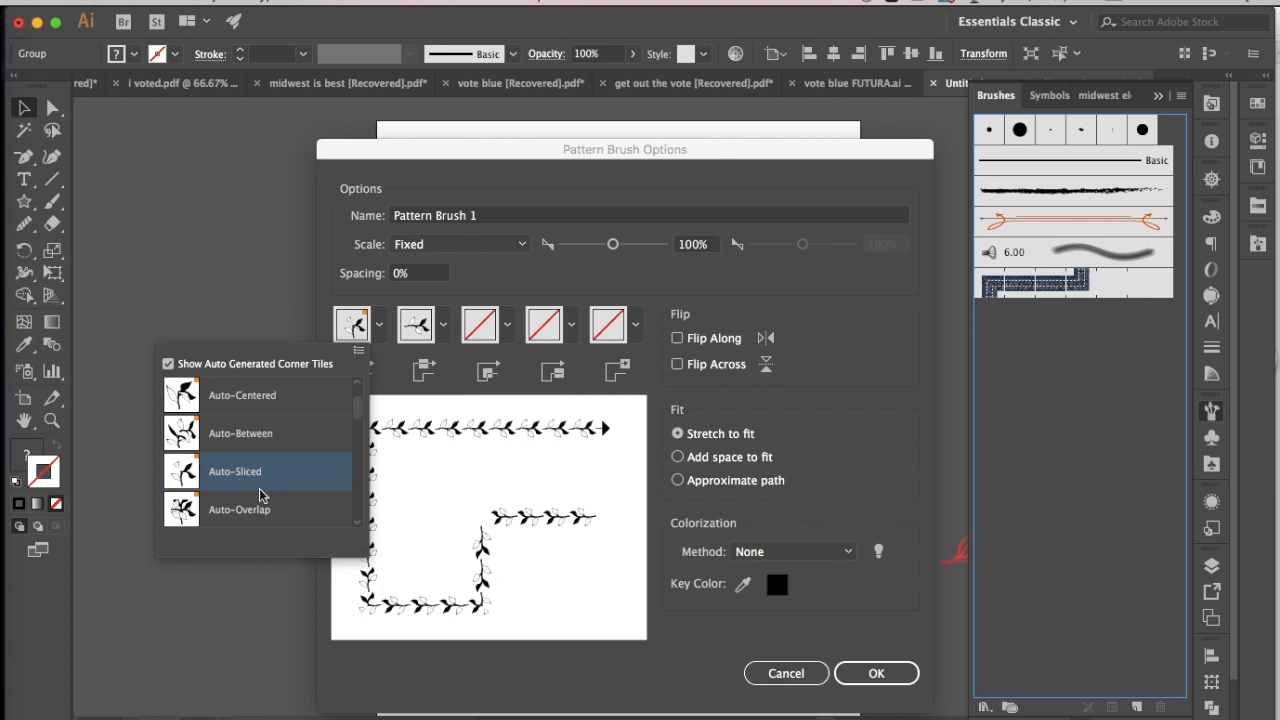
mouse_move(252, 524)
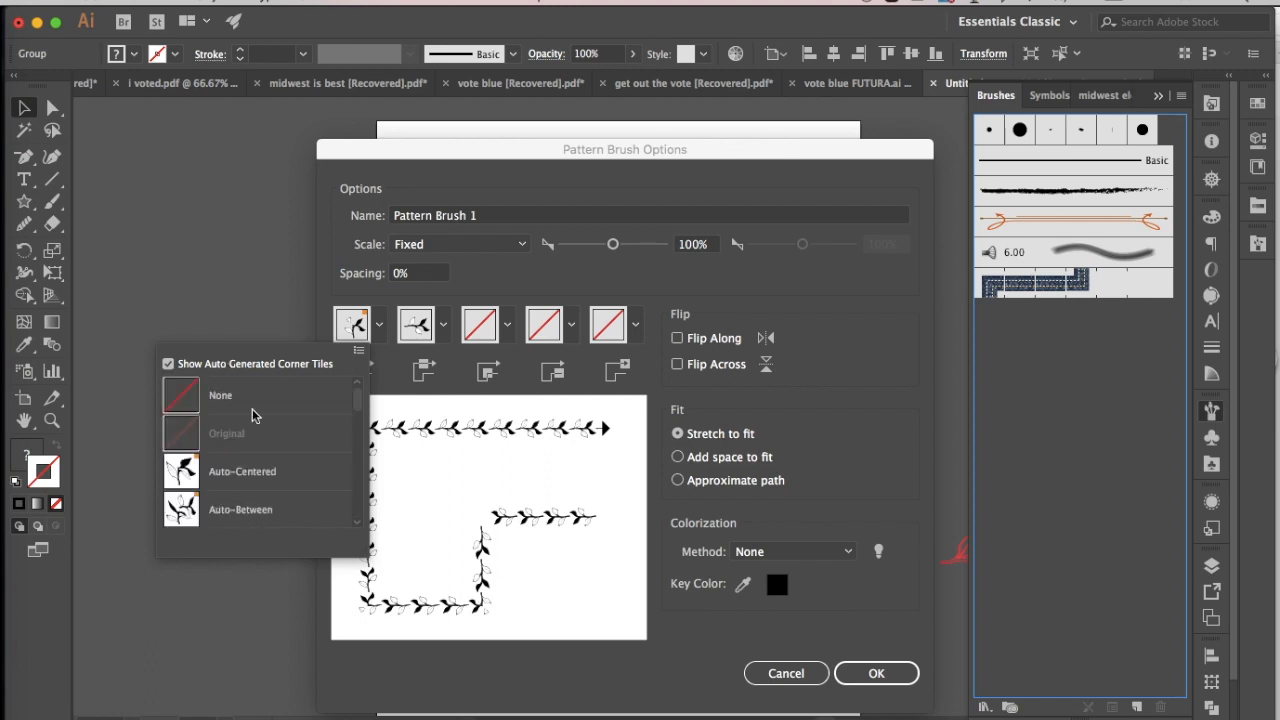
click(220, 396)
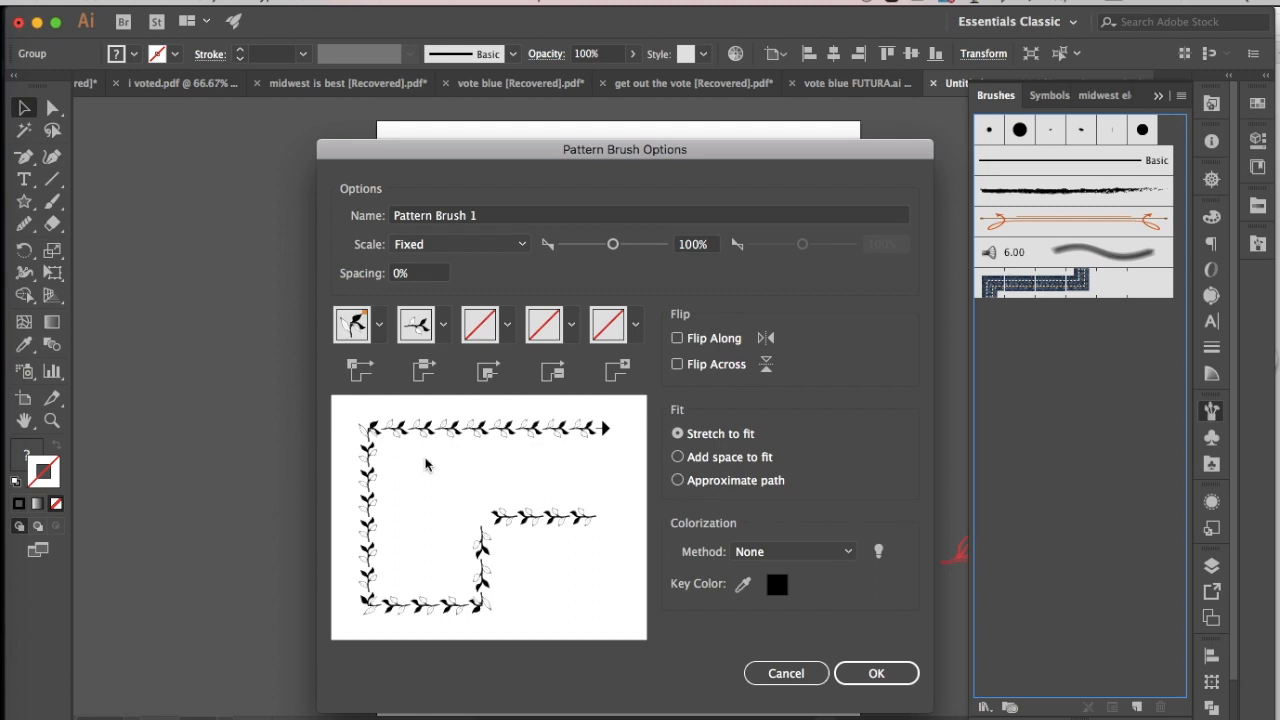
mouse_move(488, 536)
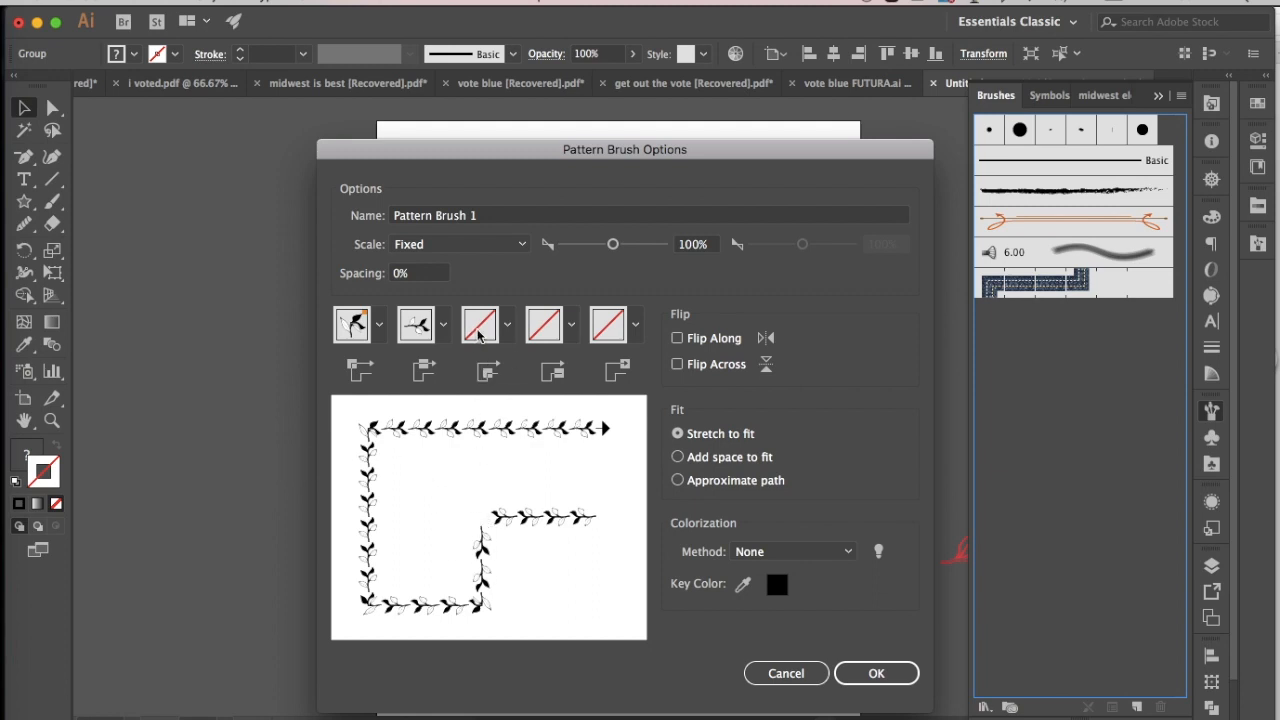
mouse_move(460, 358)
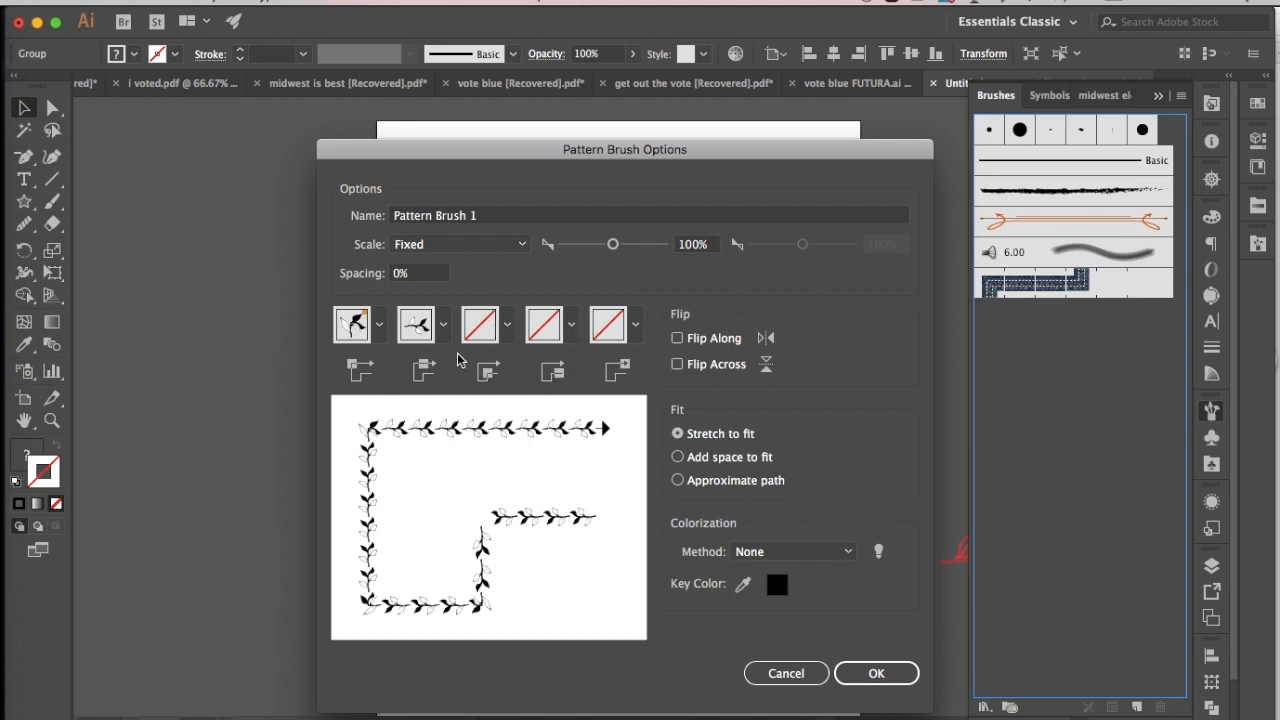
click(508, 324)
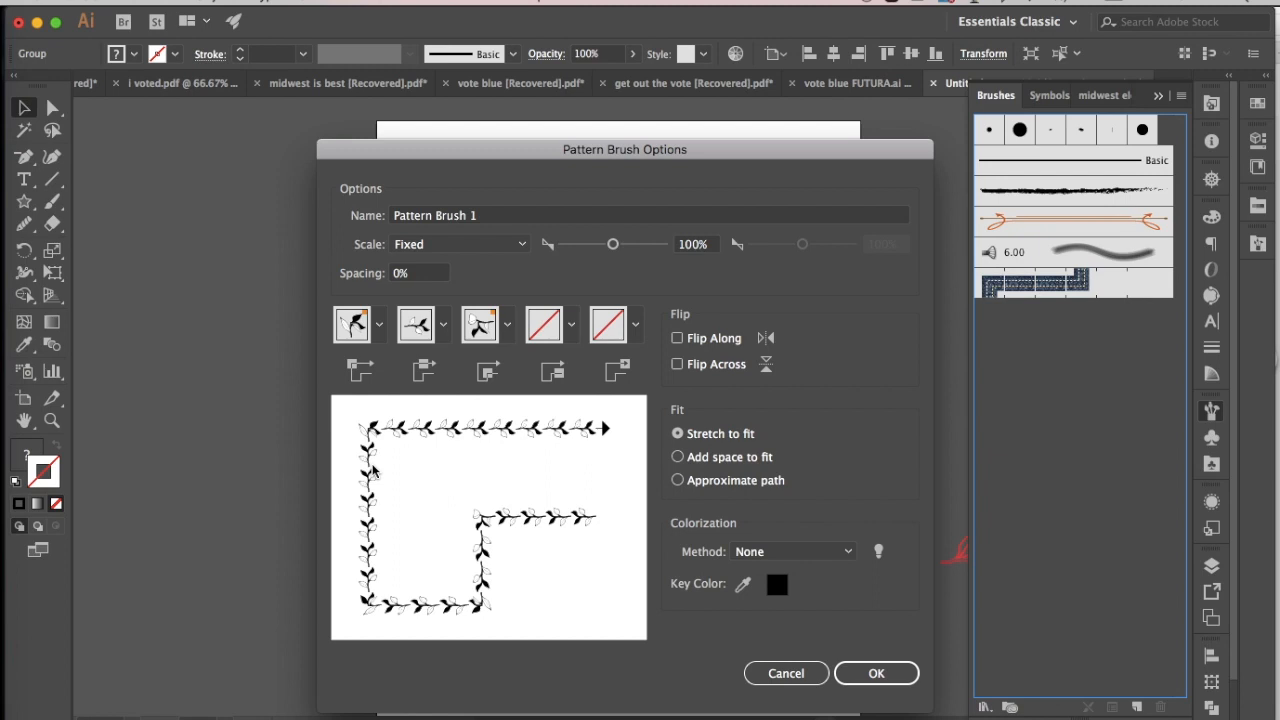
mouse_move(372, 276)
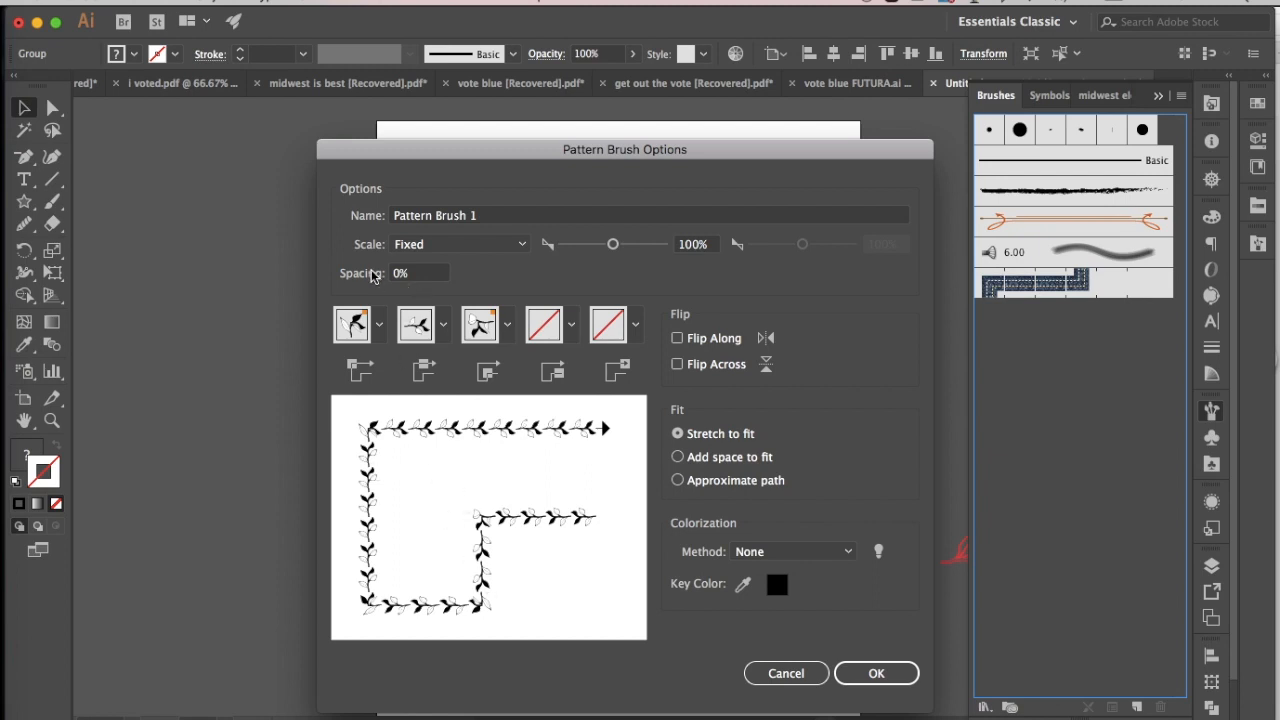
mouse_move(488, 260)
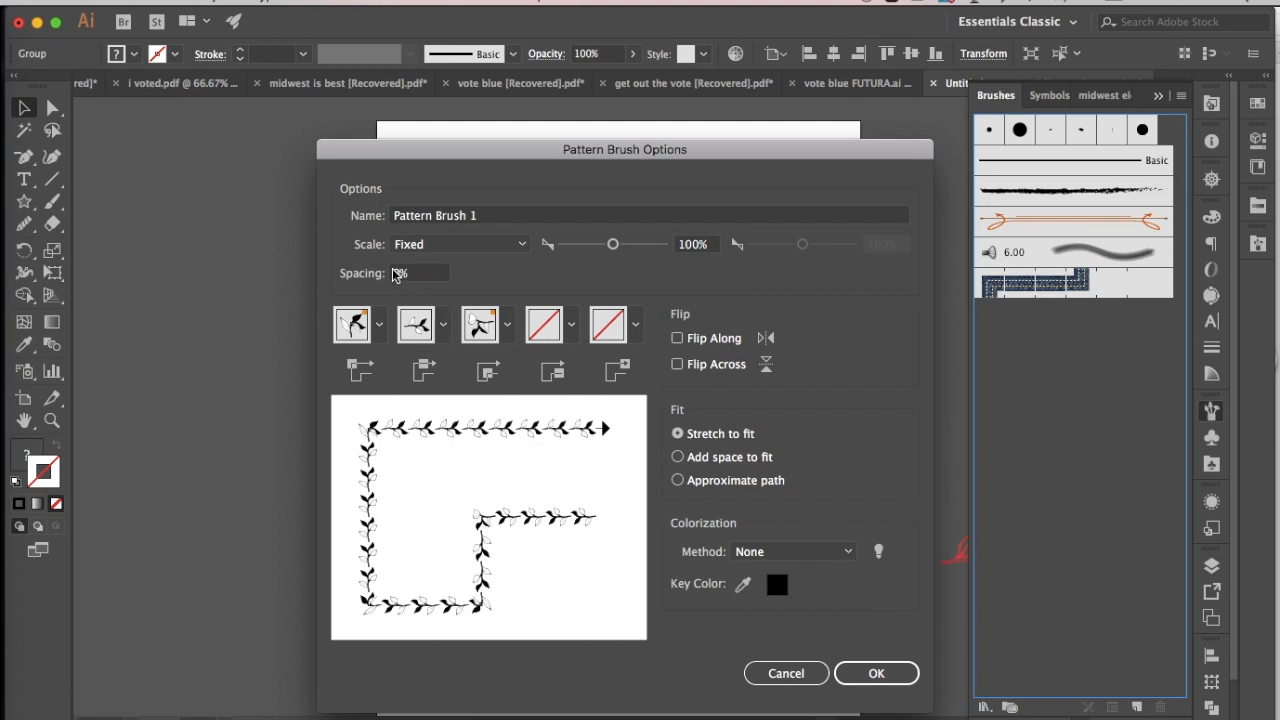
Keep the original sprig side tile and set the tile spacing to 0%
text(10%)
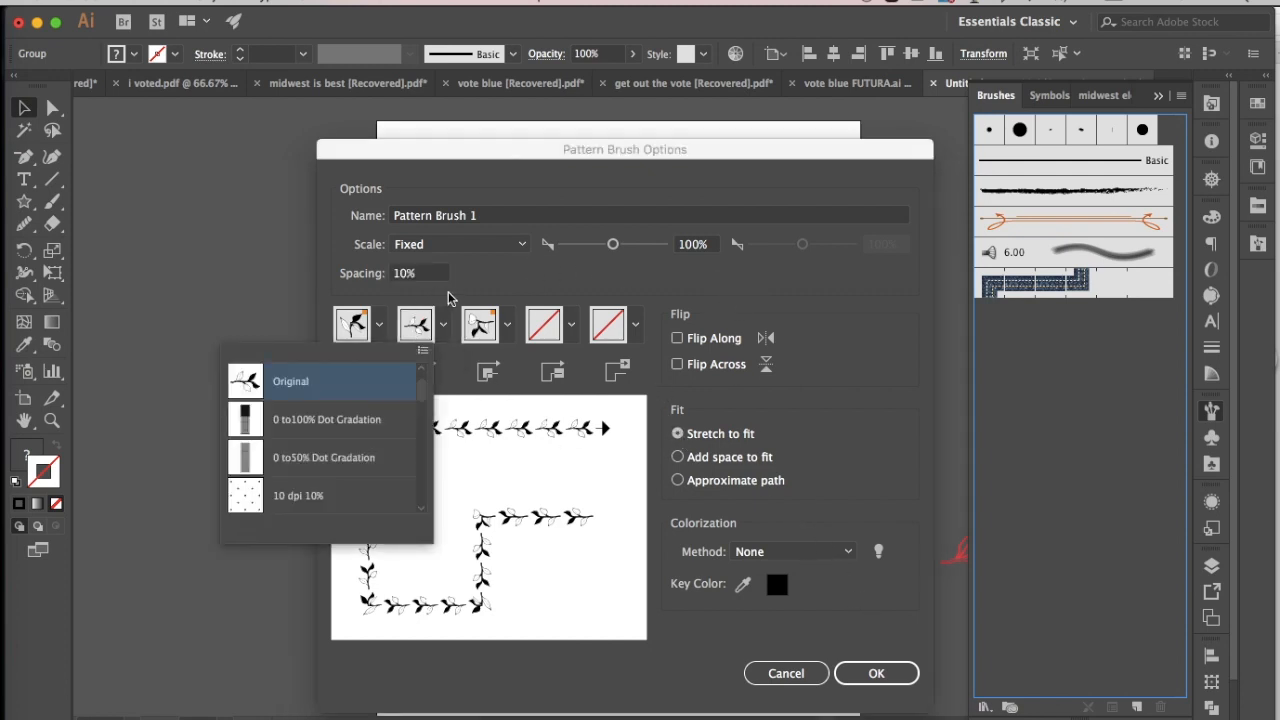
click(410, 272)
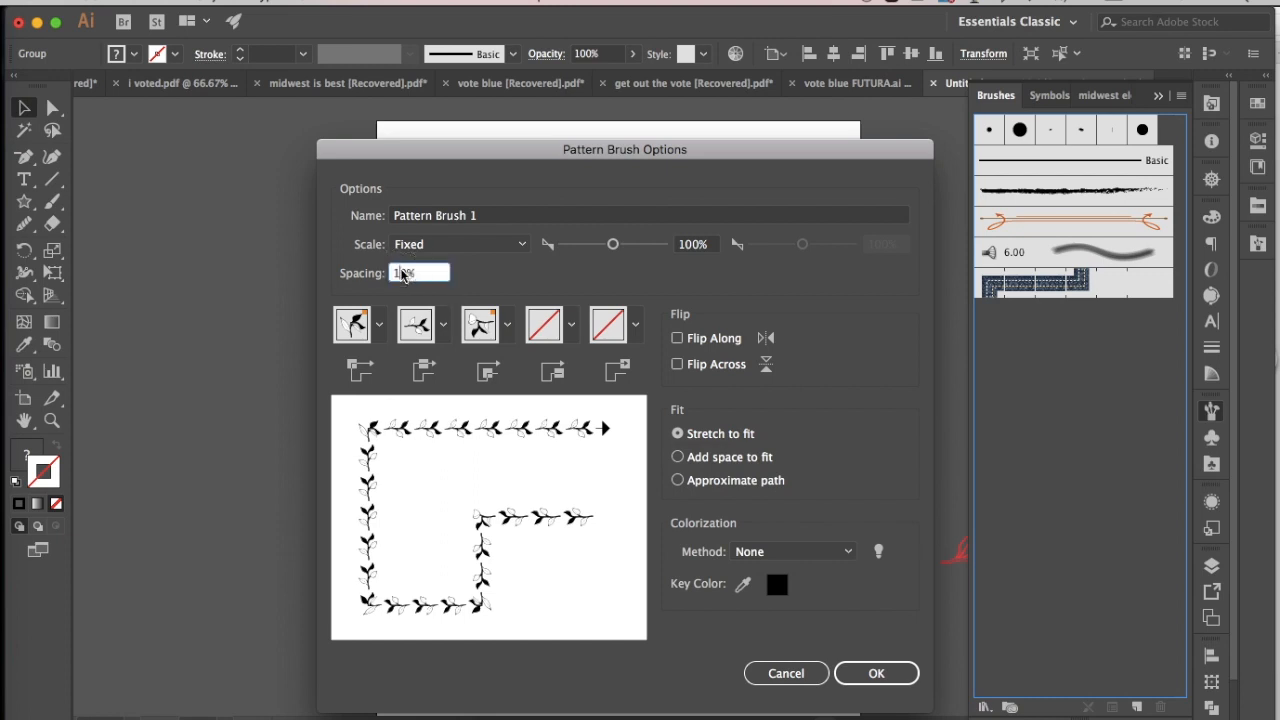
text(0)
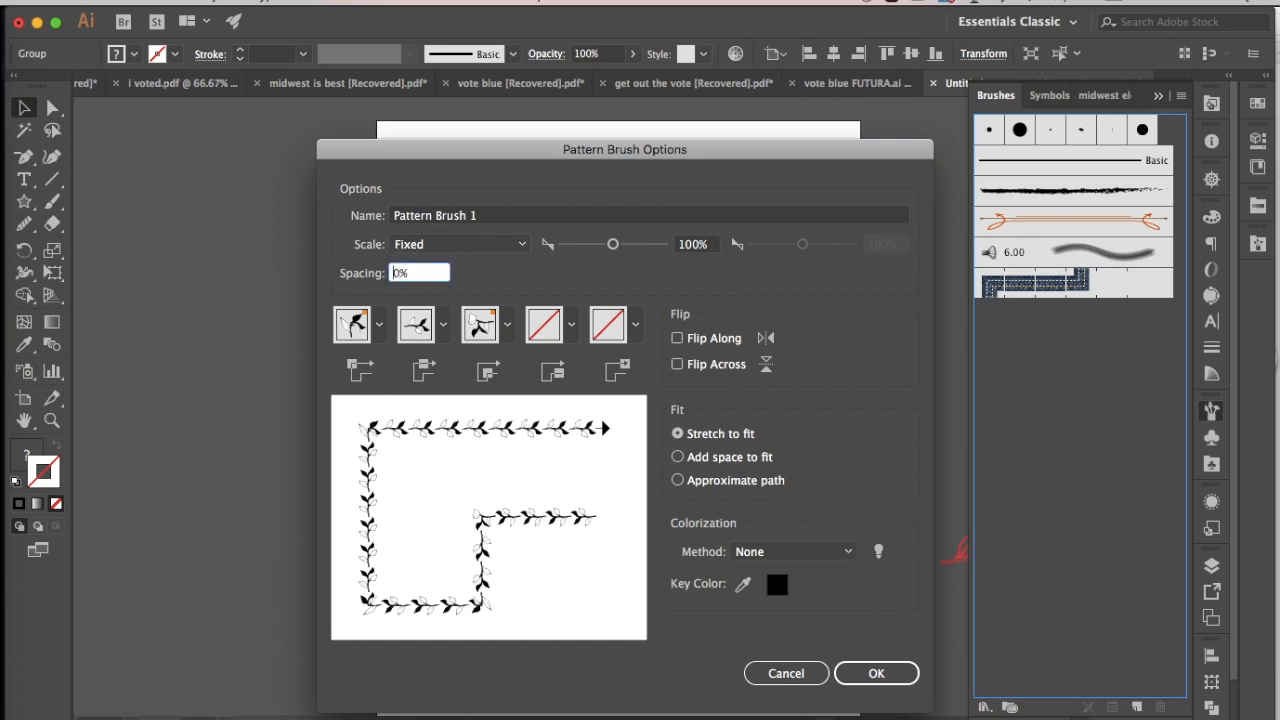
mouse_move(456, 462)
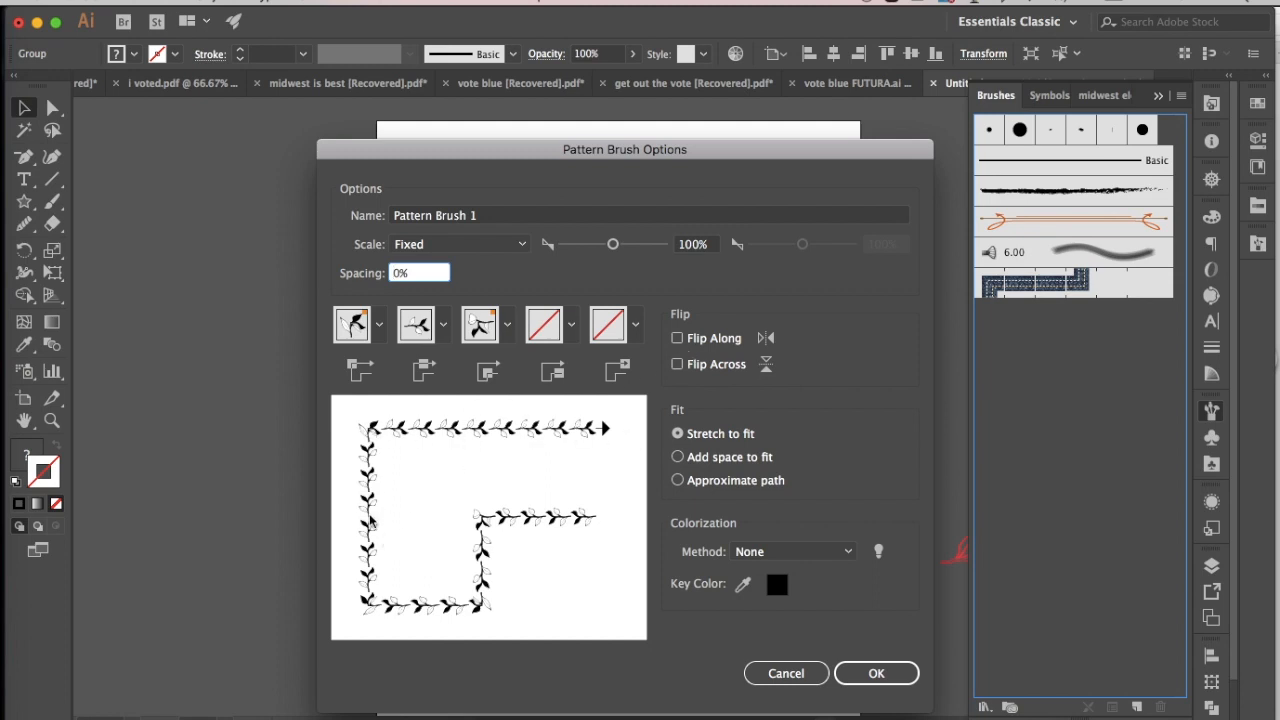
mouse_move(656, 362)
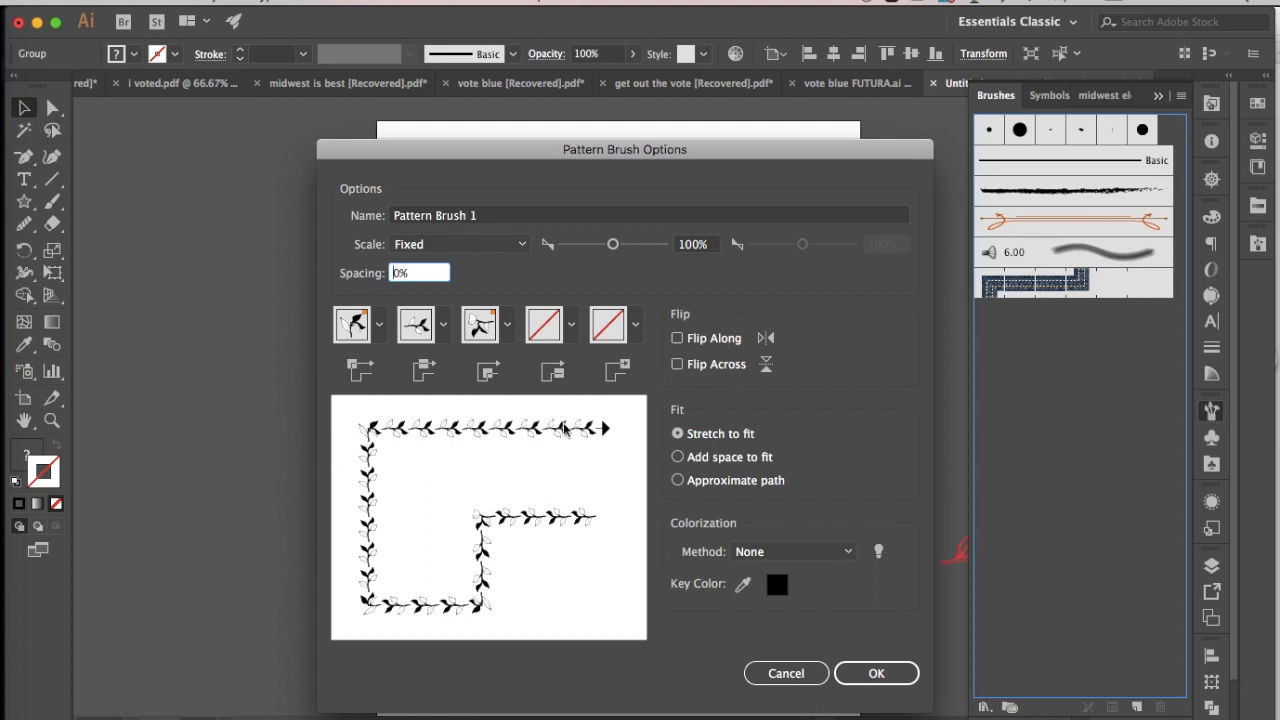
click(676, 338)
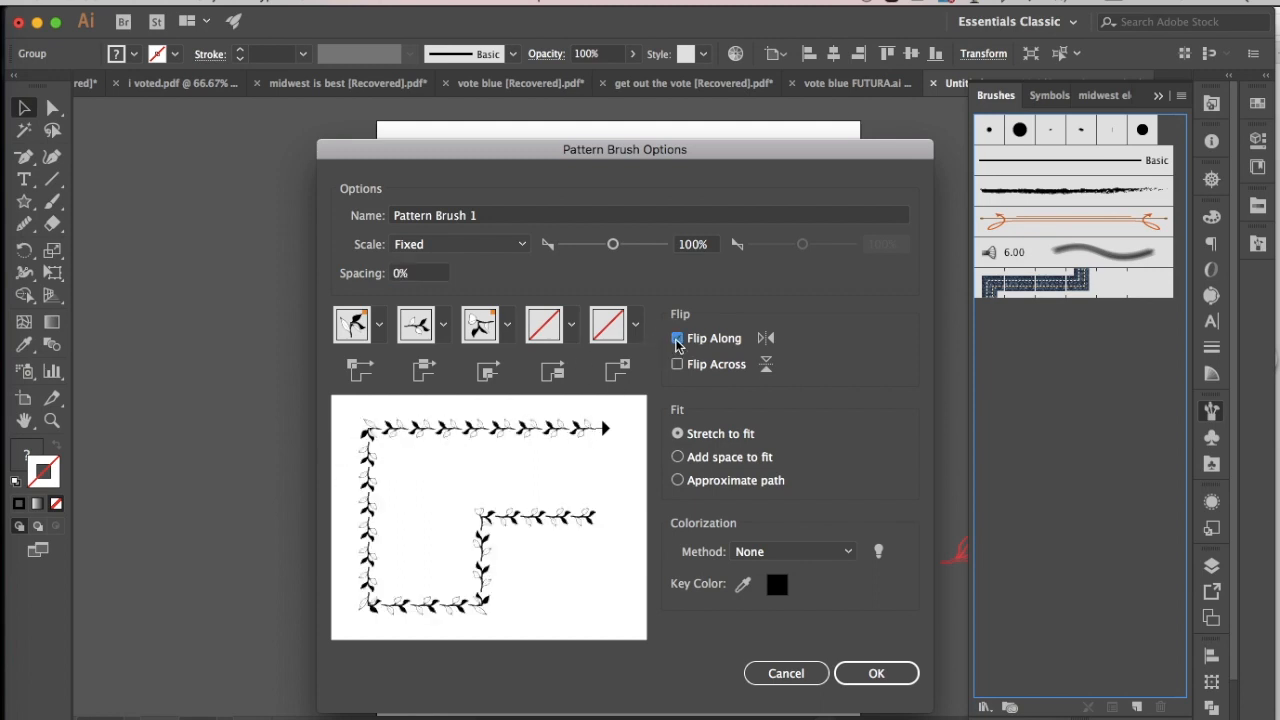
click(676, 338)
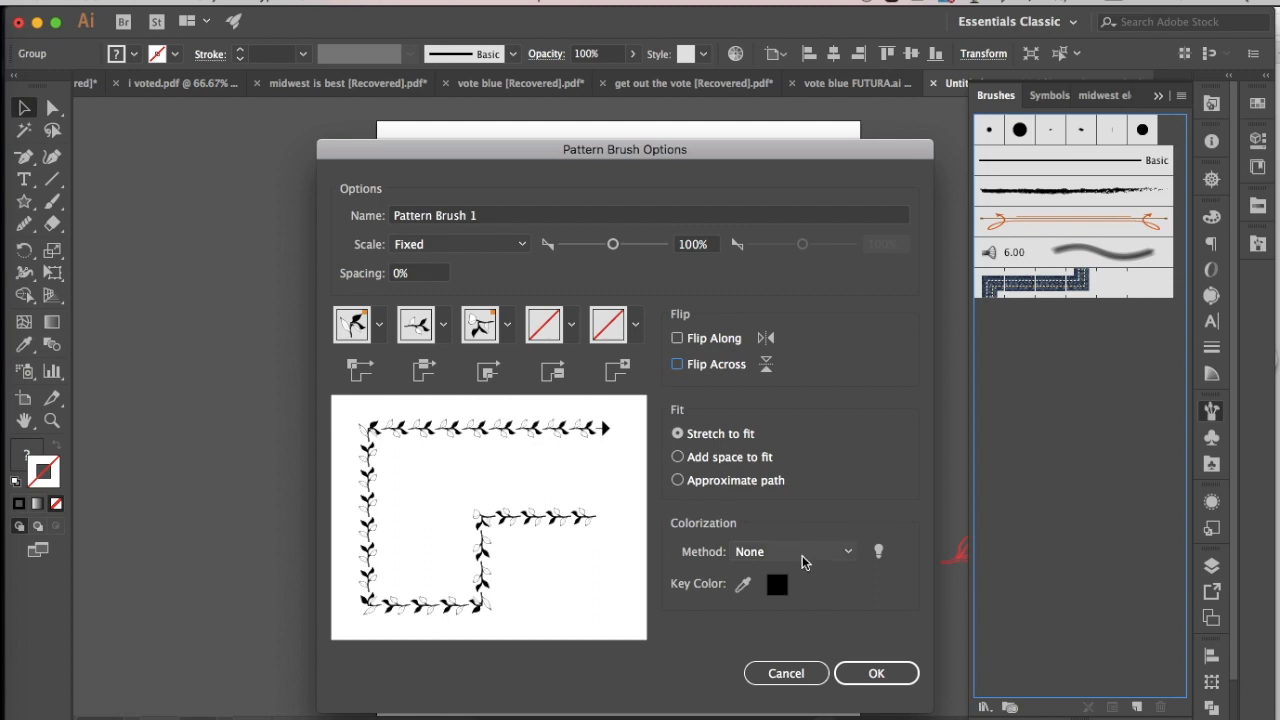
mouse_move(780, 558)
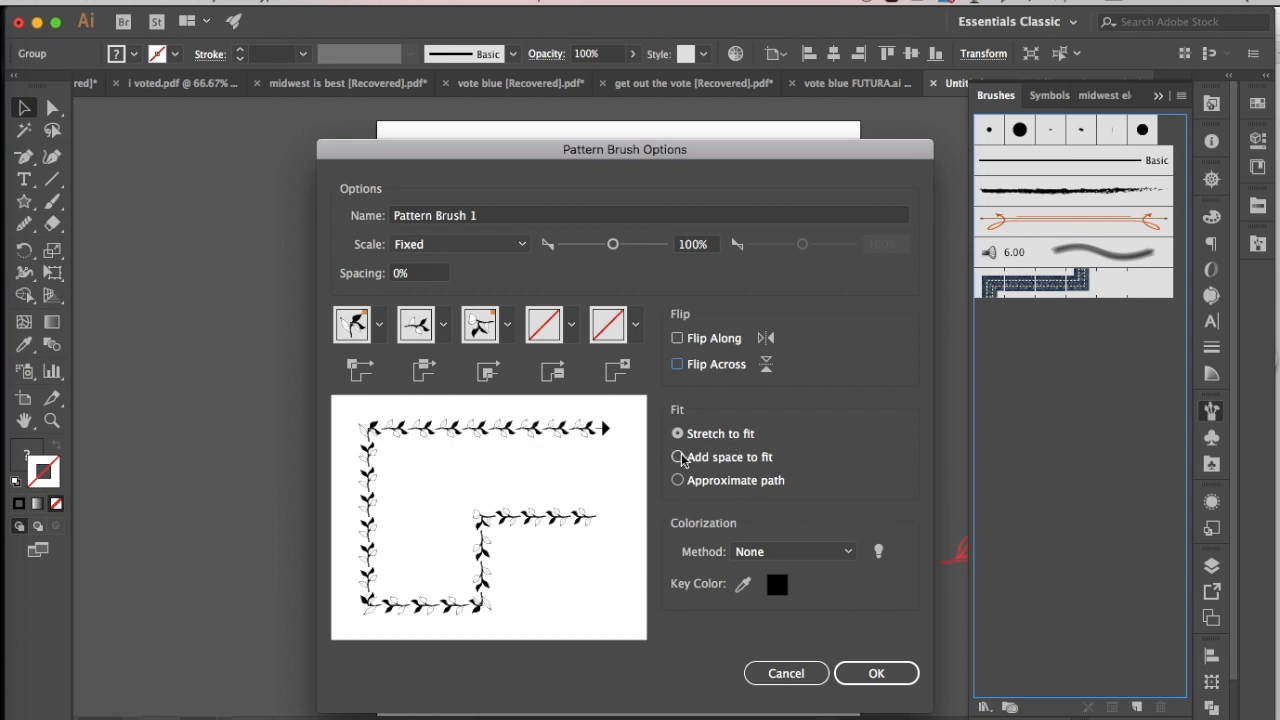
click(676, 456)
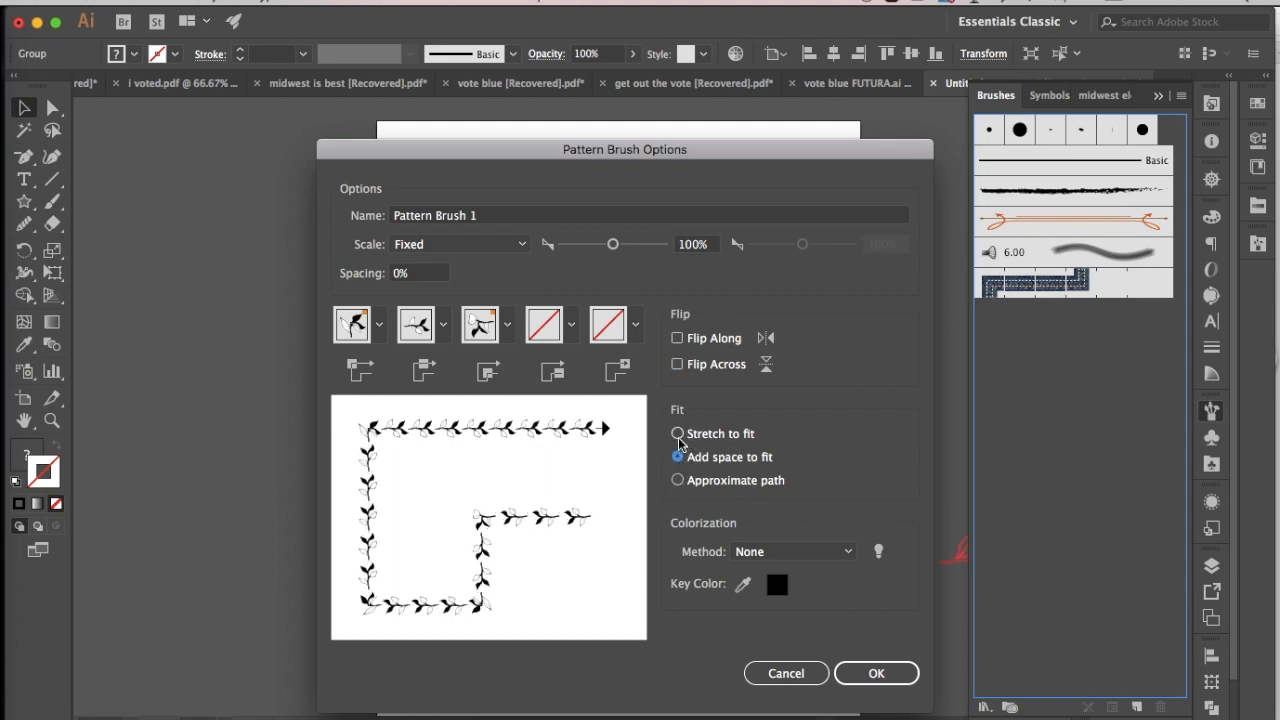
click(676, 432)
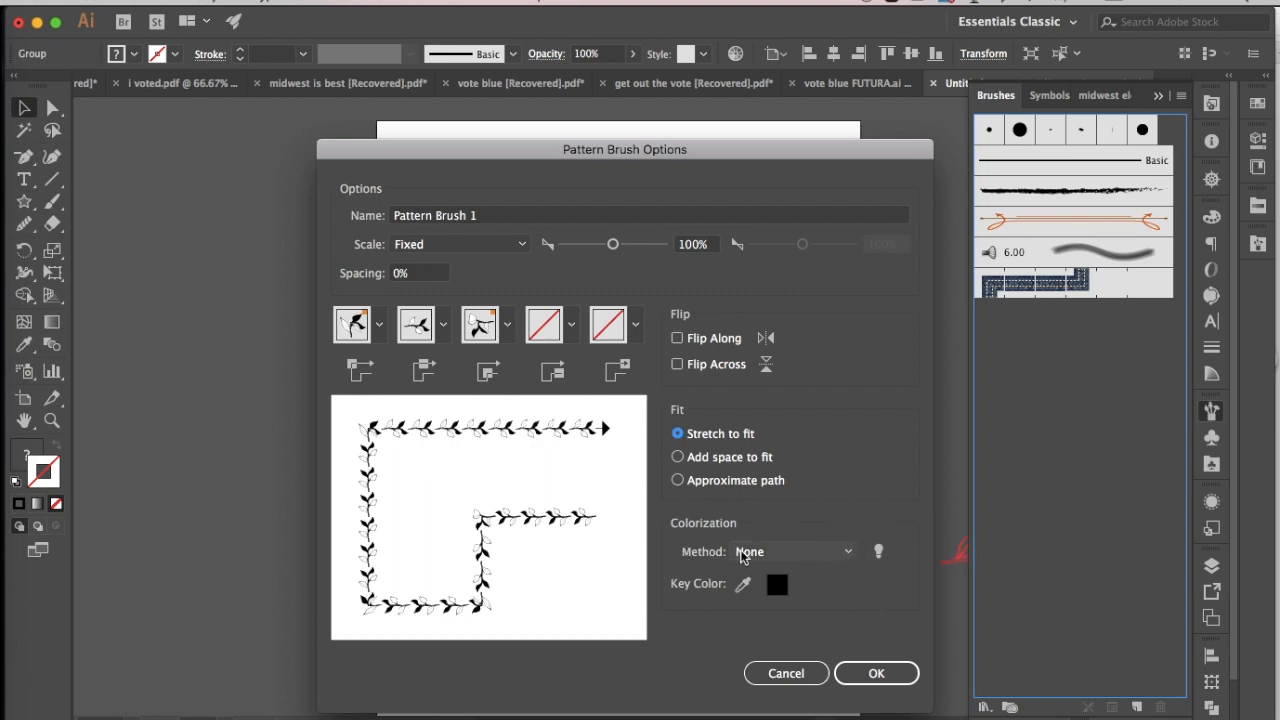
Set colorization to Hue Shift and save the new pattern brush to the Brushes panel
click(792, 552)
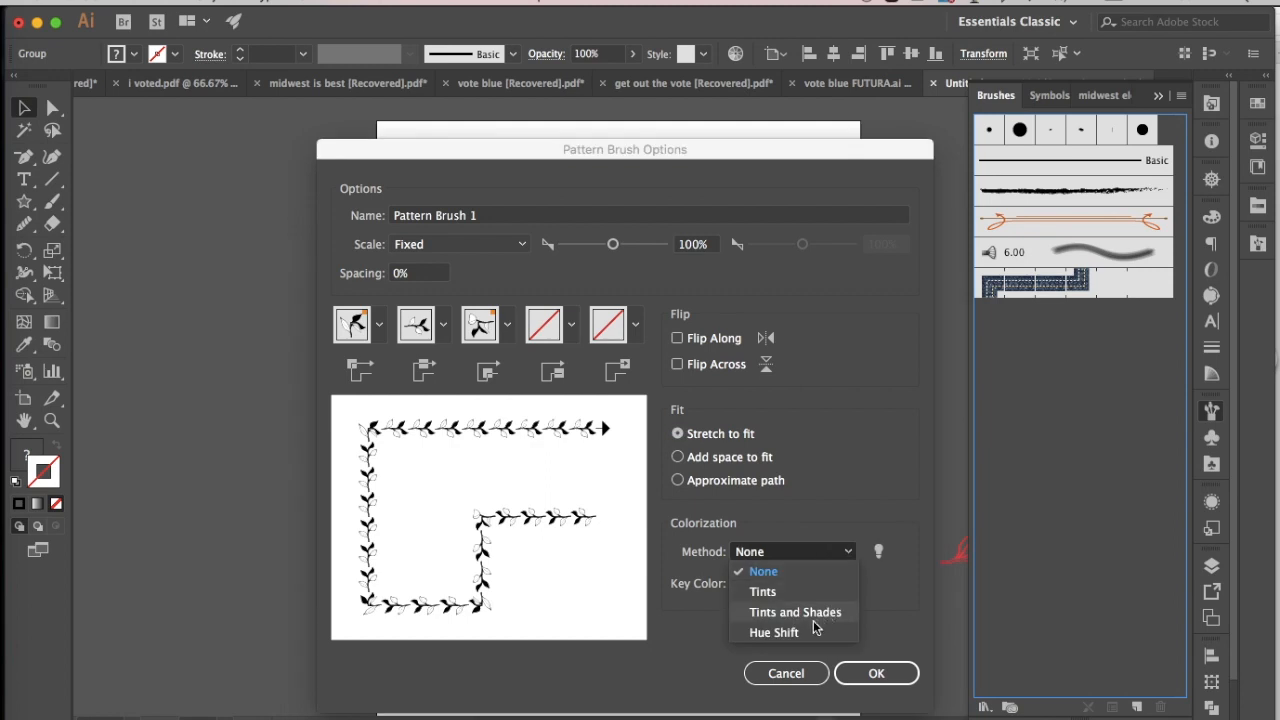
mouse_move(788, 634)
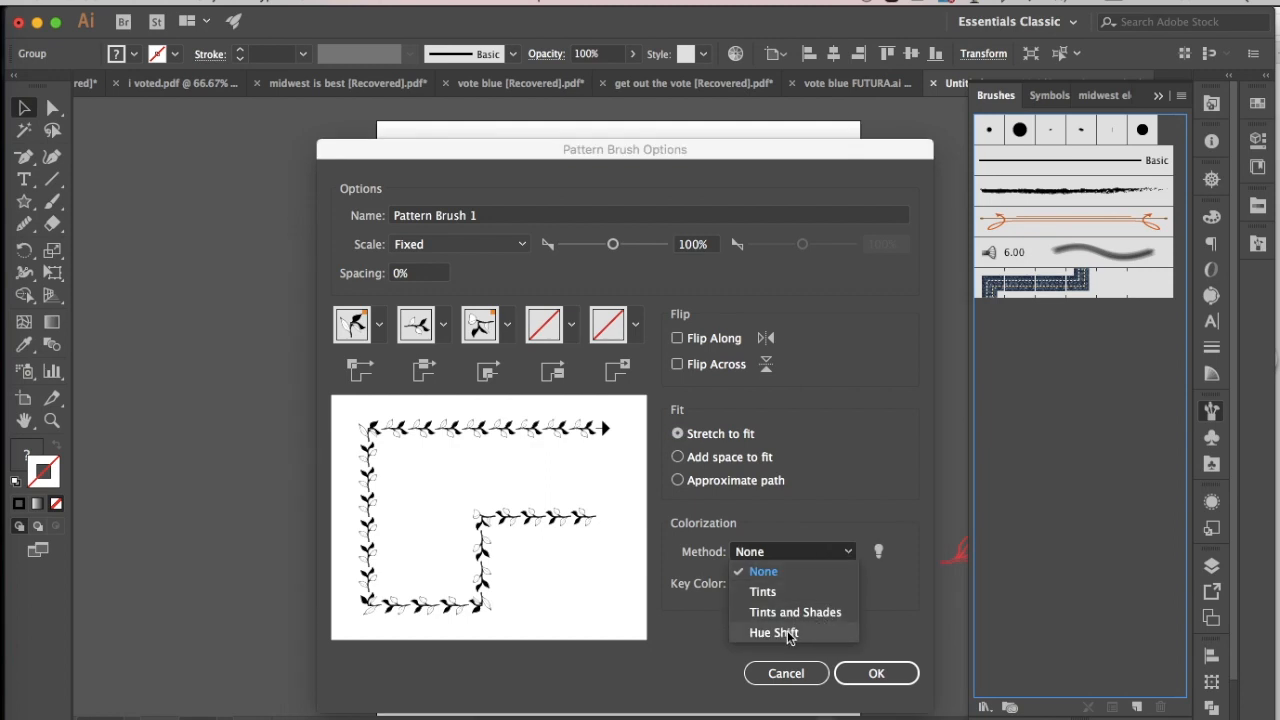
click(772, 632)
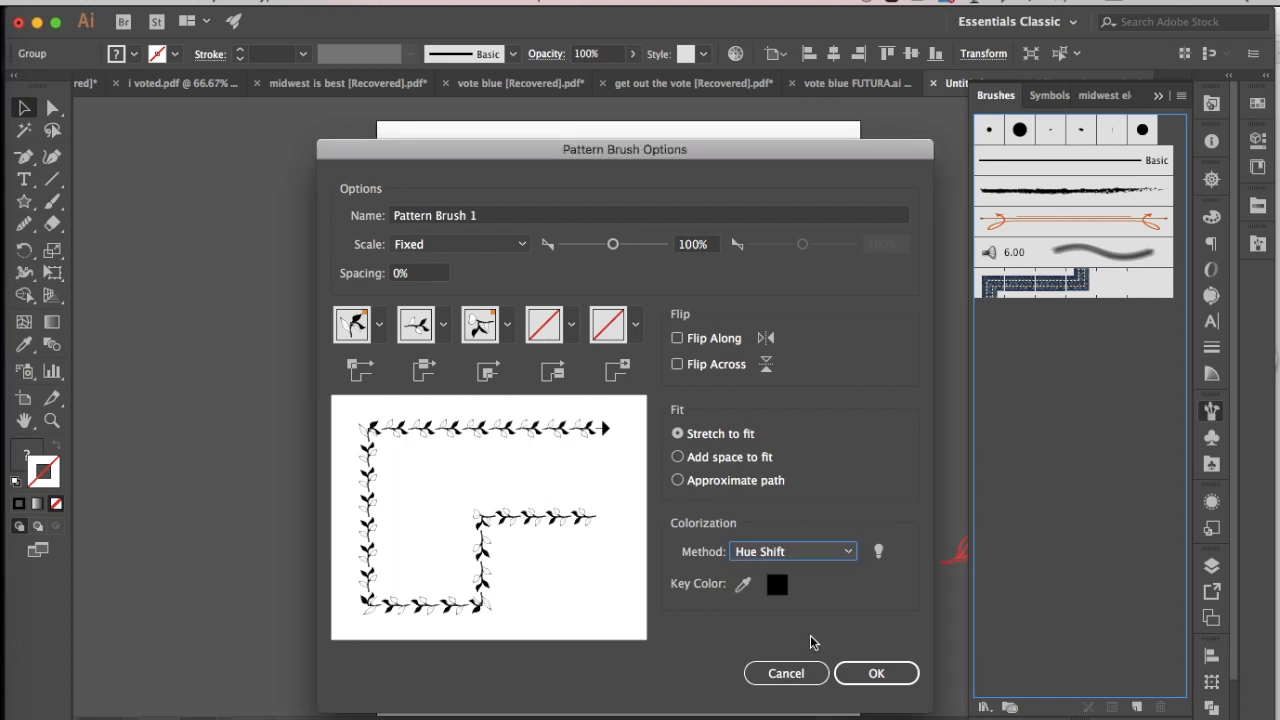
click(876, 672)
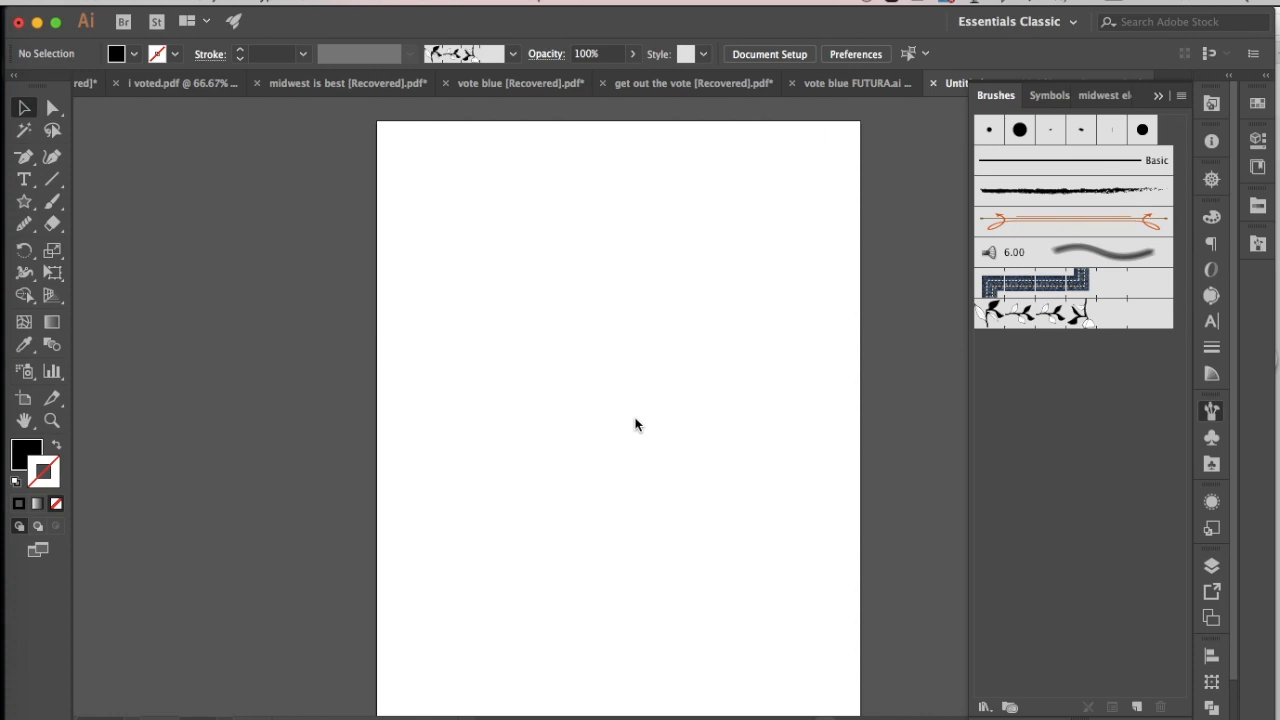
mouse_move(1098, 320)
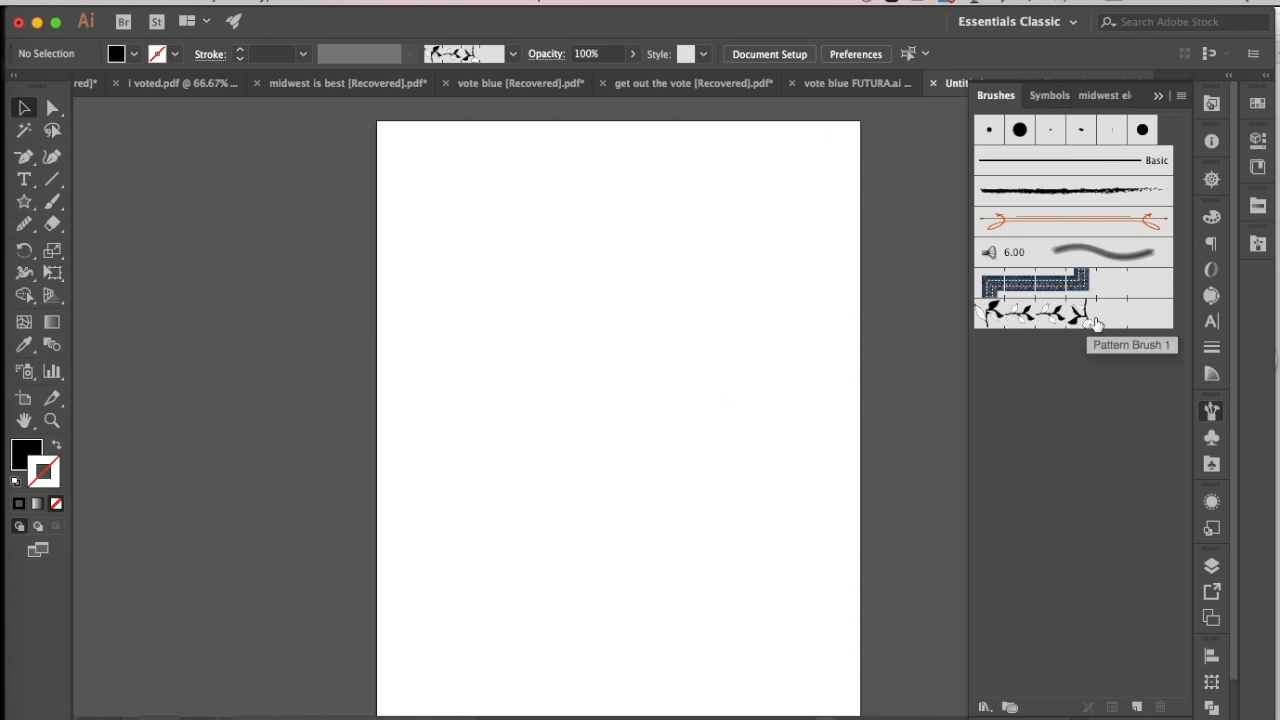
Select Pattern Brush 1 and paint a diagonal vine stroke with the Paintbrush tool
click(1050, 320)
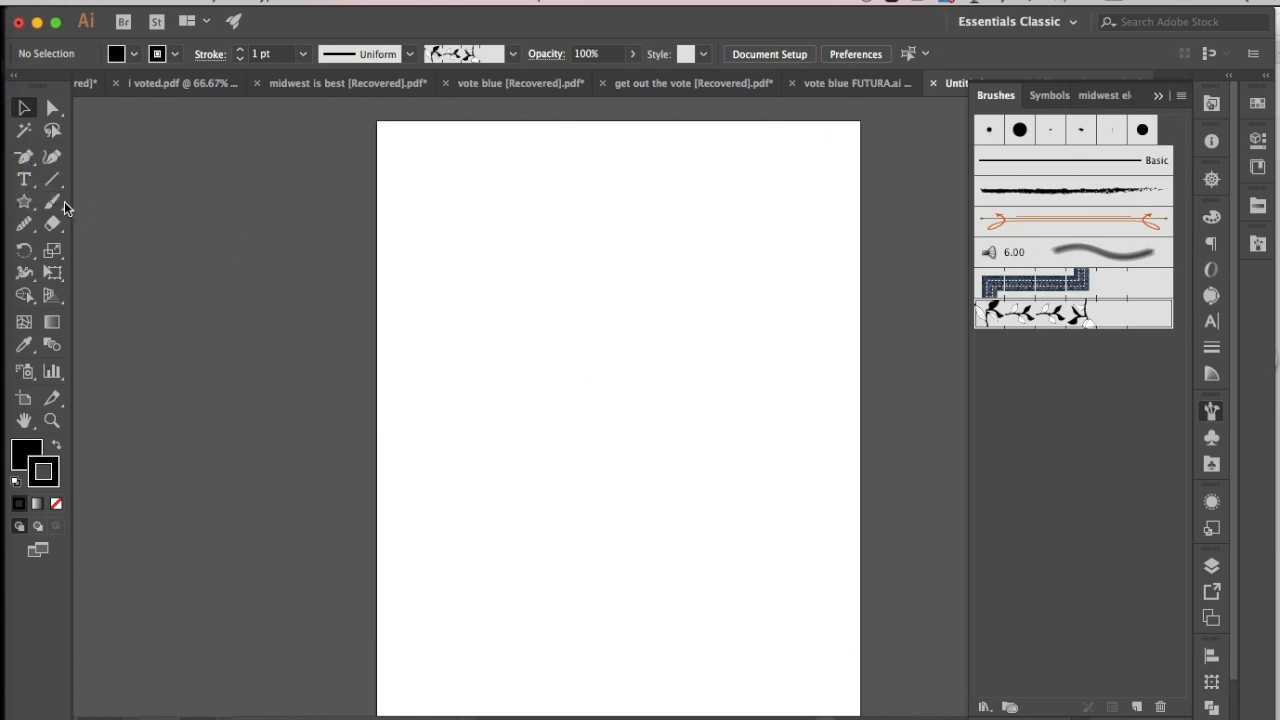
click(52, 200)
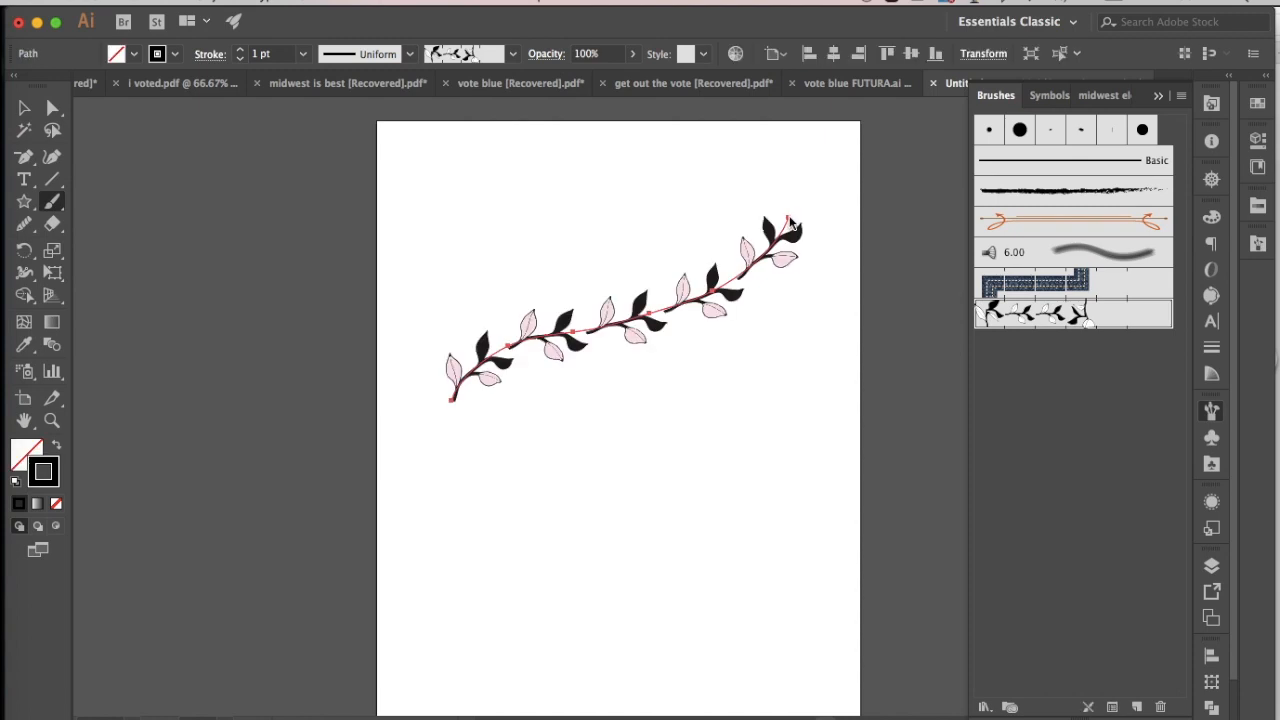
Recolour the vine stroke through green, blue, pink, green again and finally teal
click(174, 54)
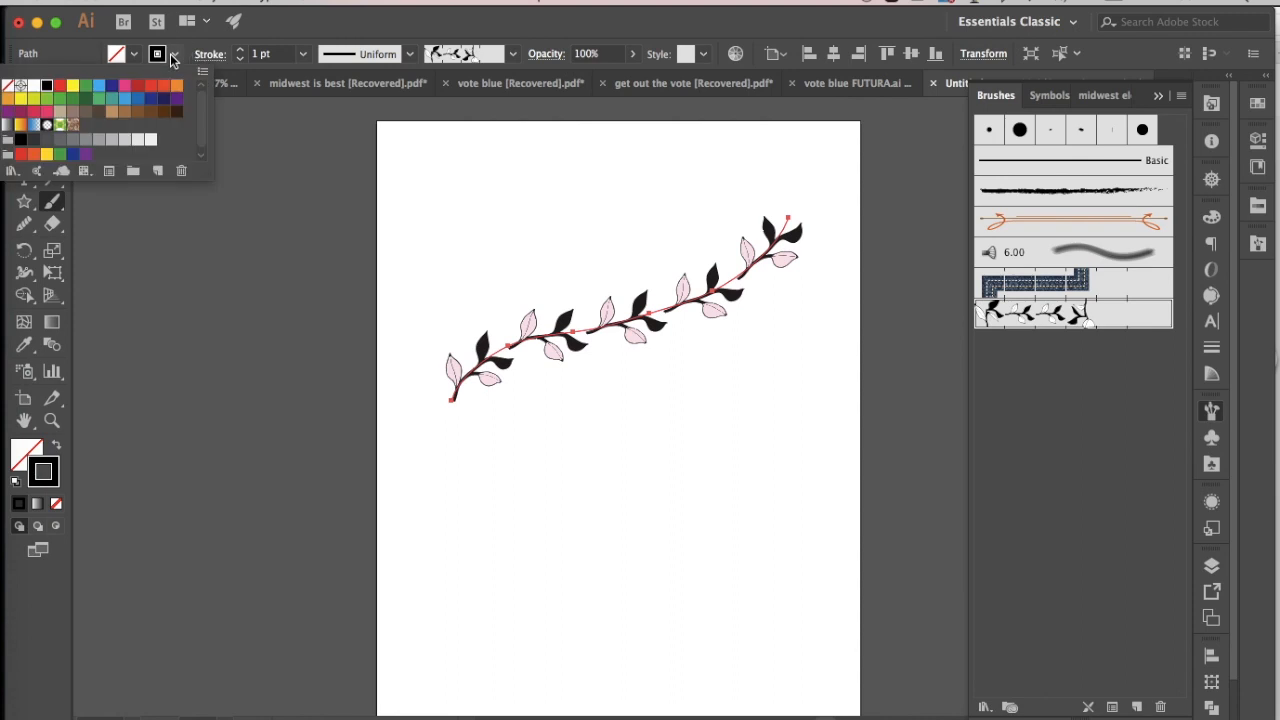
click(72, 98)
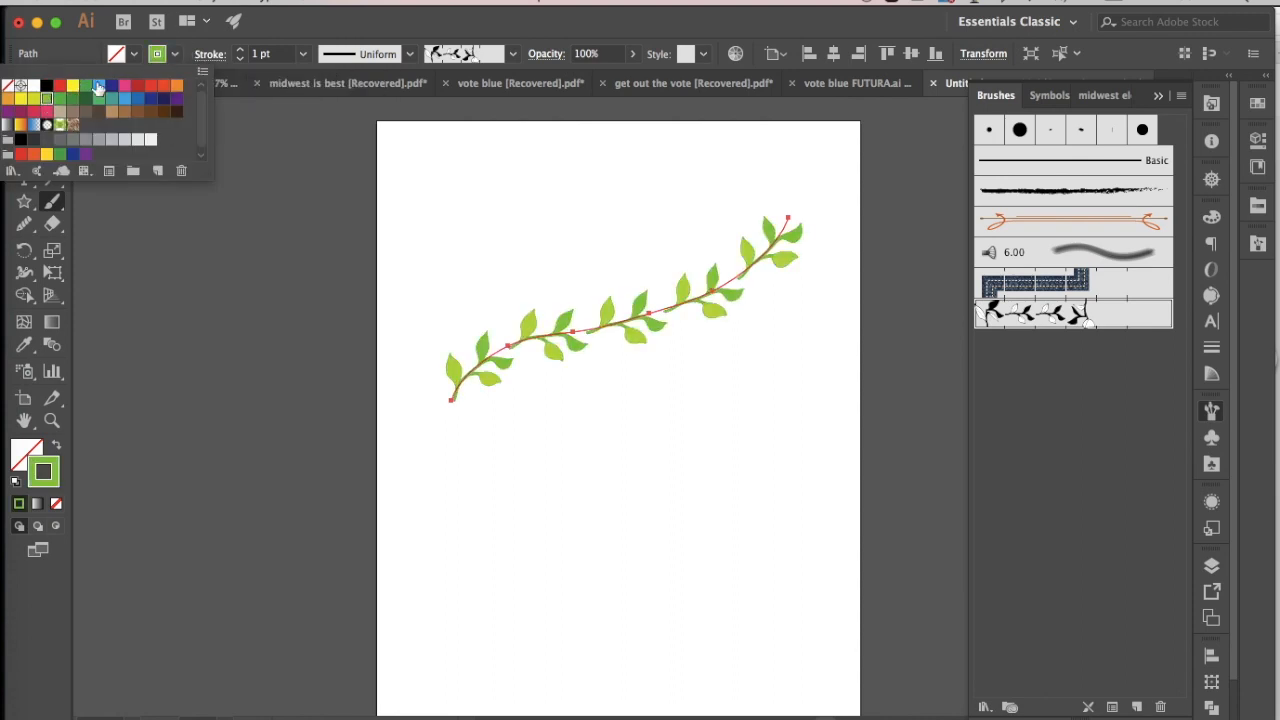
click(118, 98)
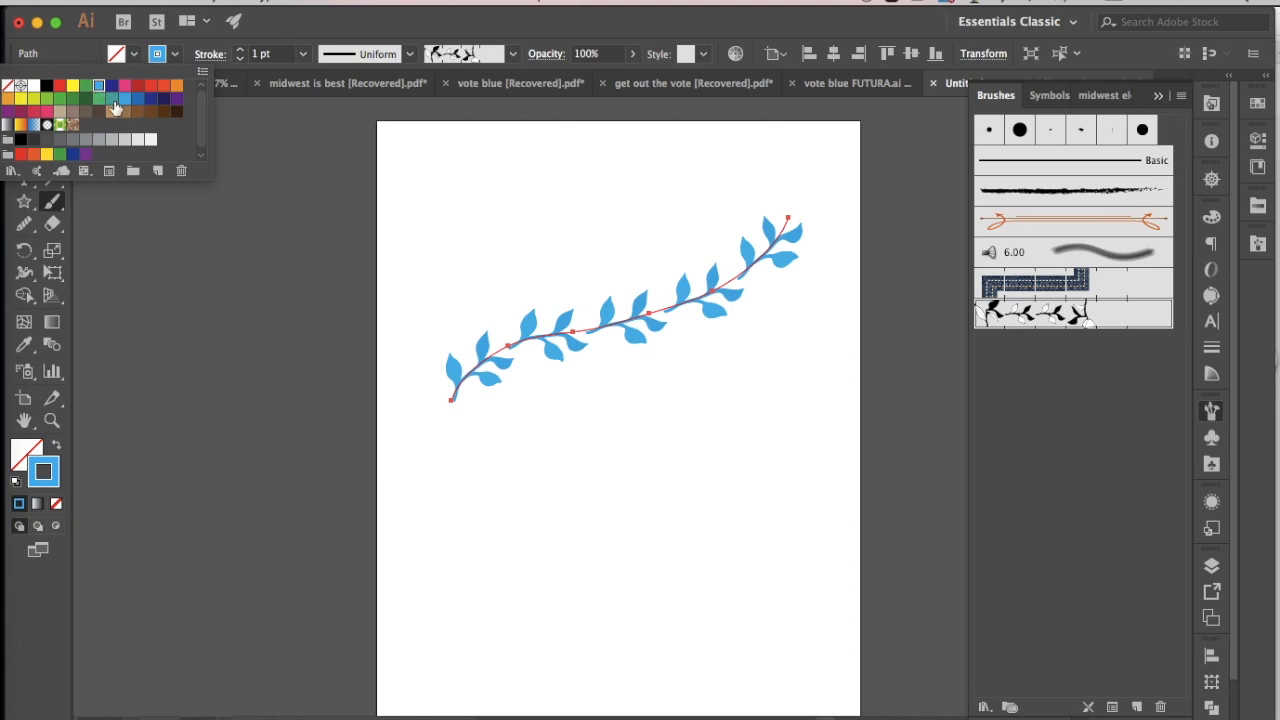
click(144, 98)
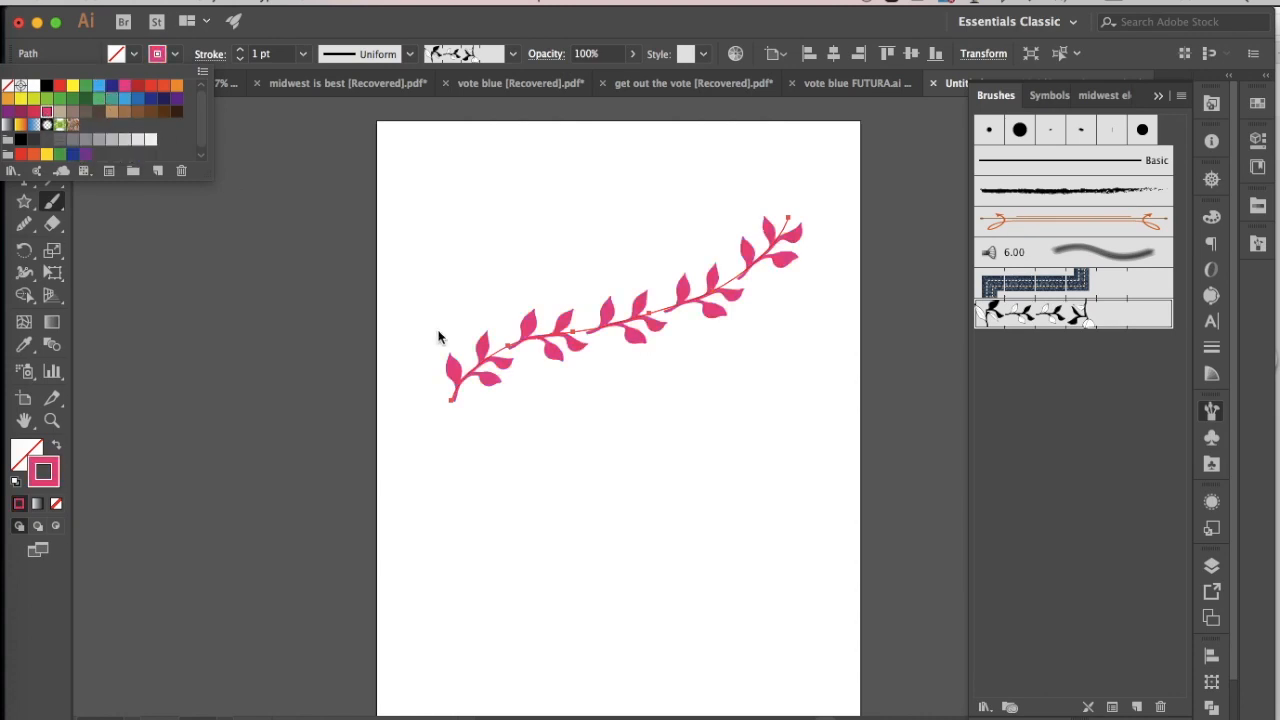
mouse_move(790, 272)
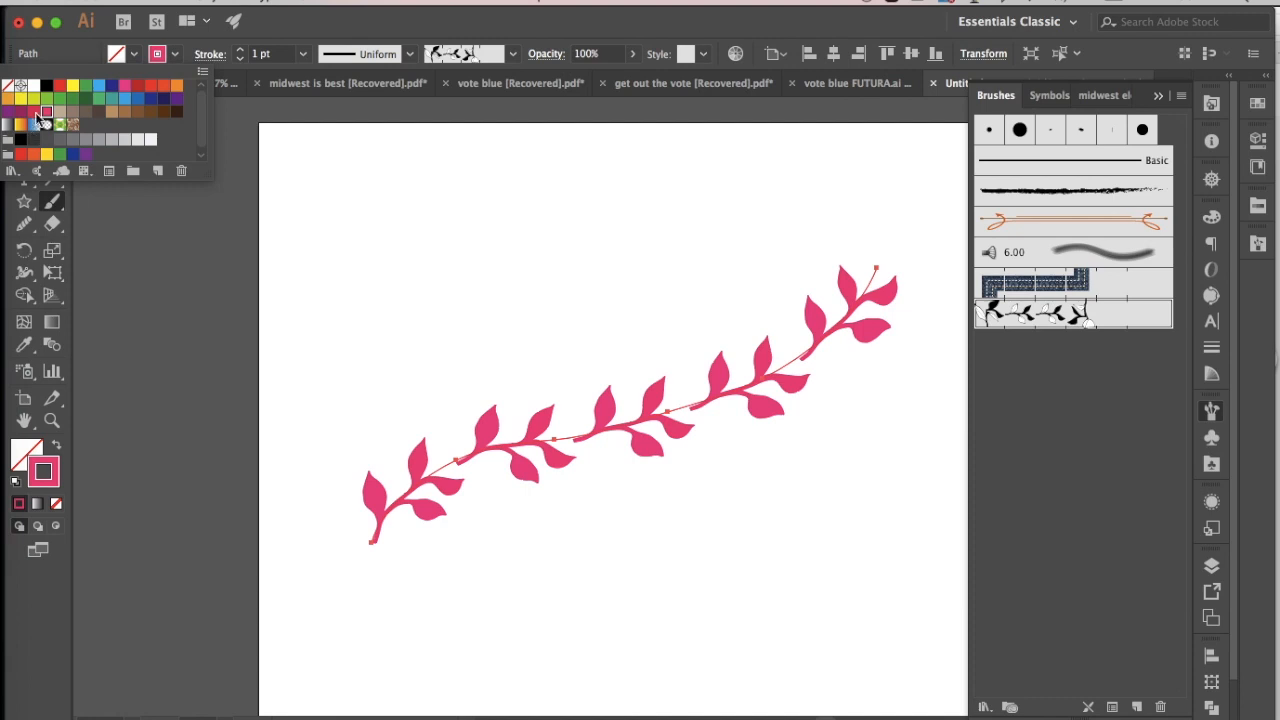
click(48, 100)
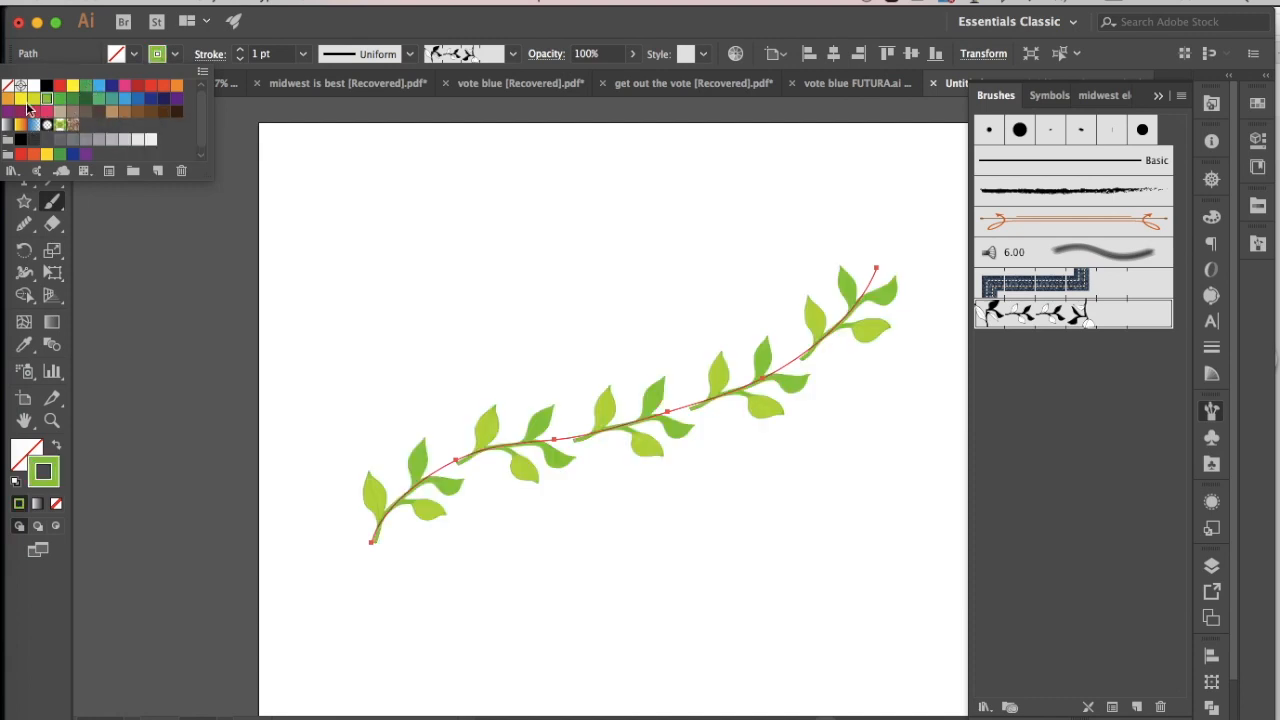
click(110, 108)
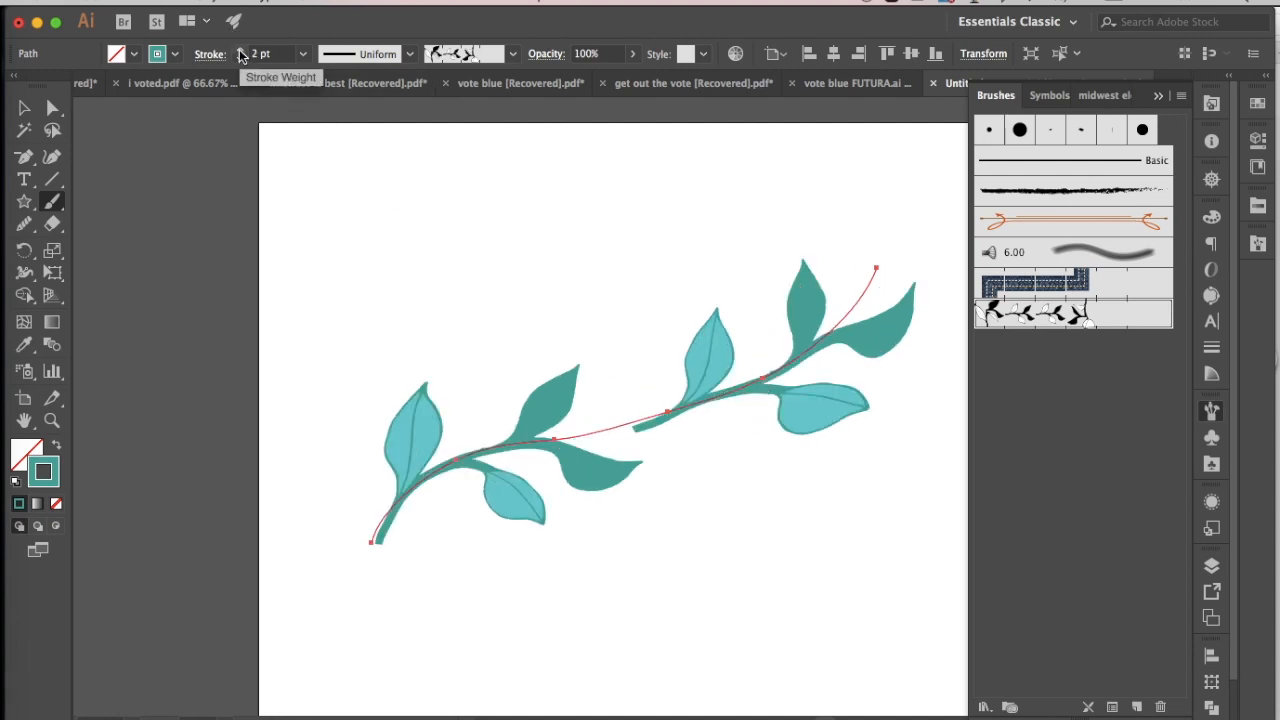
Lower the vine's stroke weight to 0.25 pt so its sprigs shrink and repeat tightly
click(244, 54)
text(0.25)
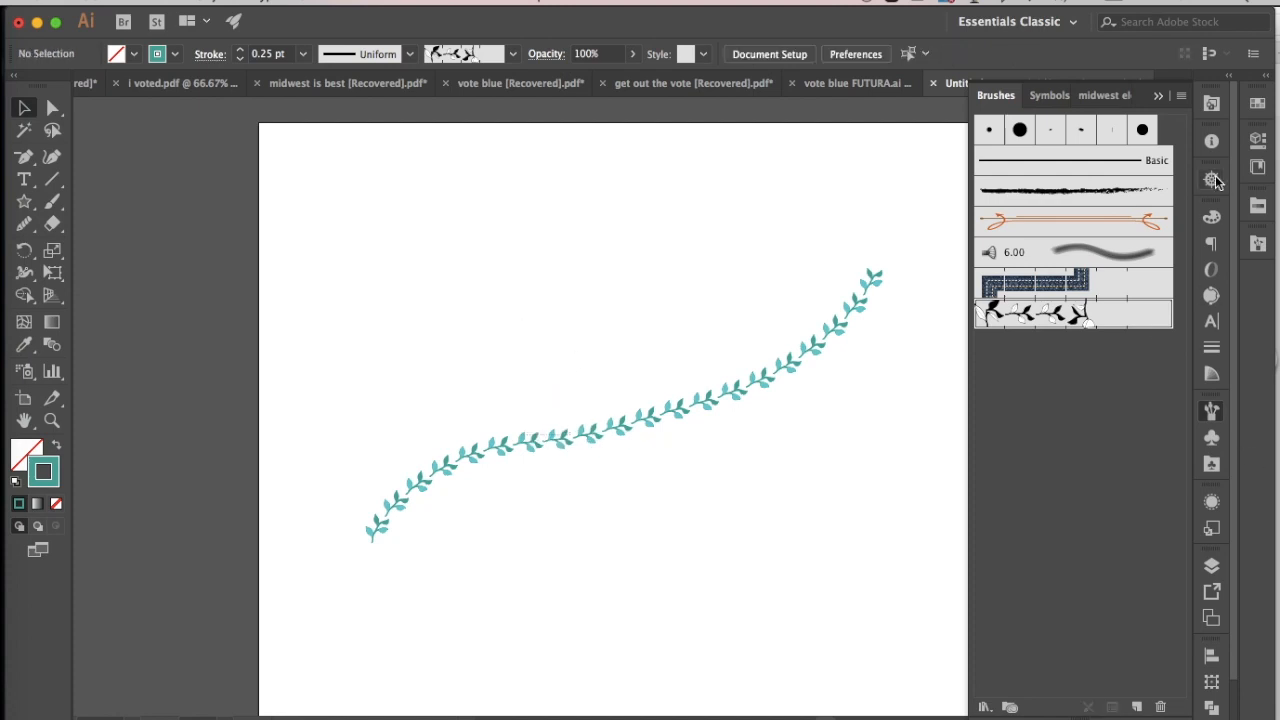
mouse_move(432, 374)
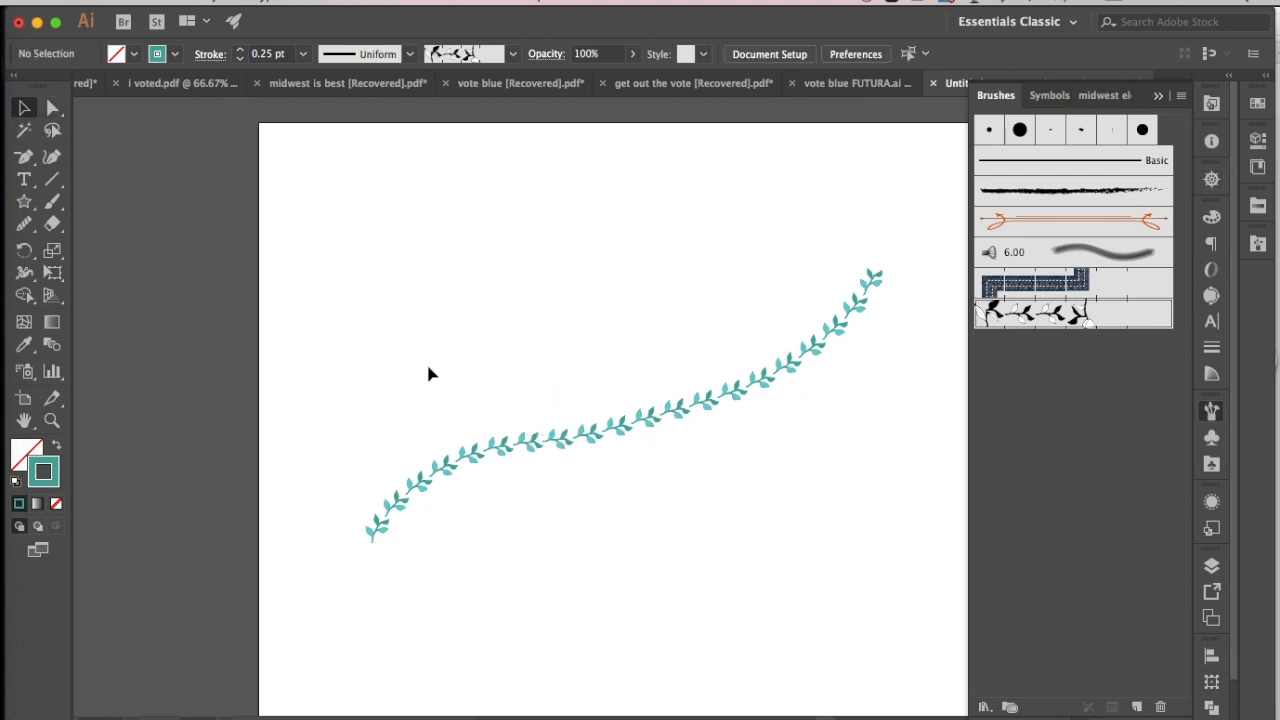